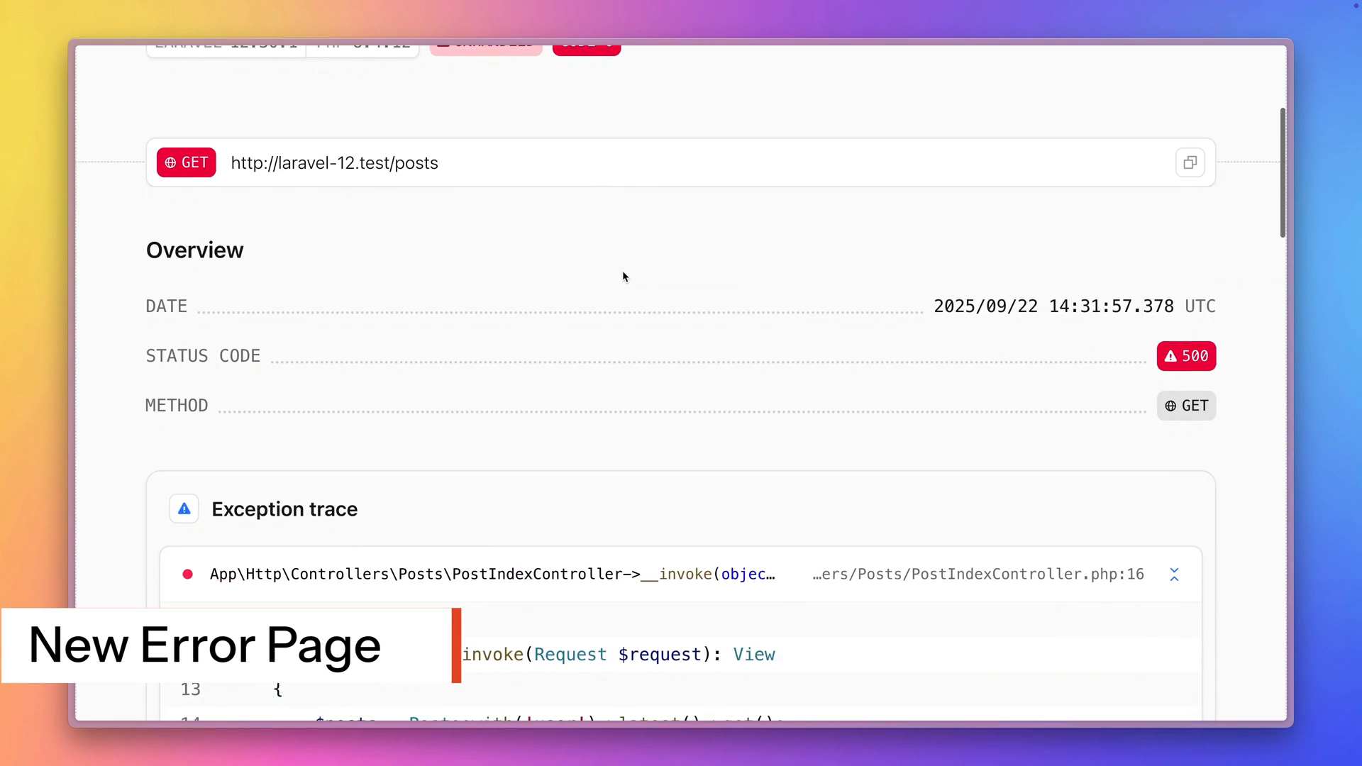
# Run php artisan schedule in the laravel-12 project's terminal
pyautogui.scroll(-3)
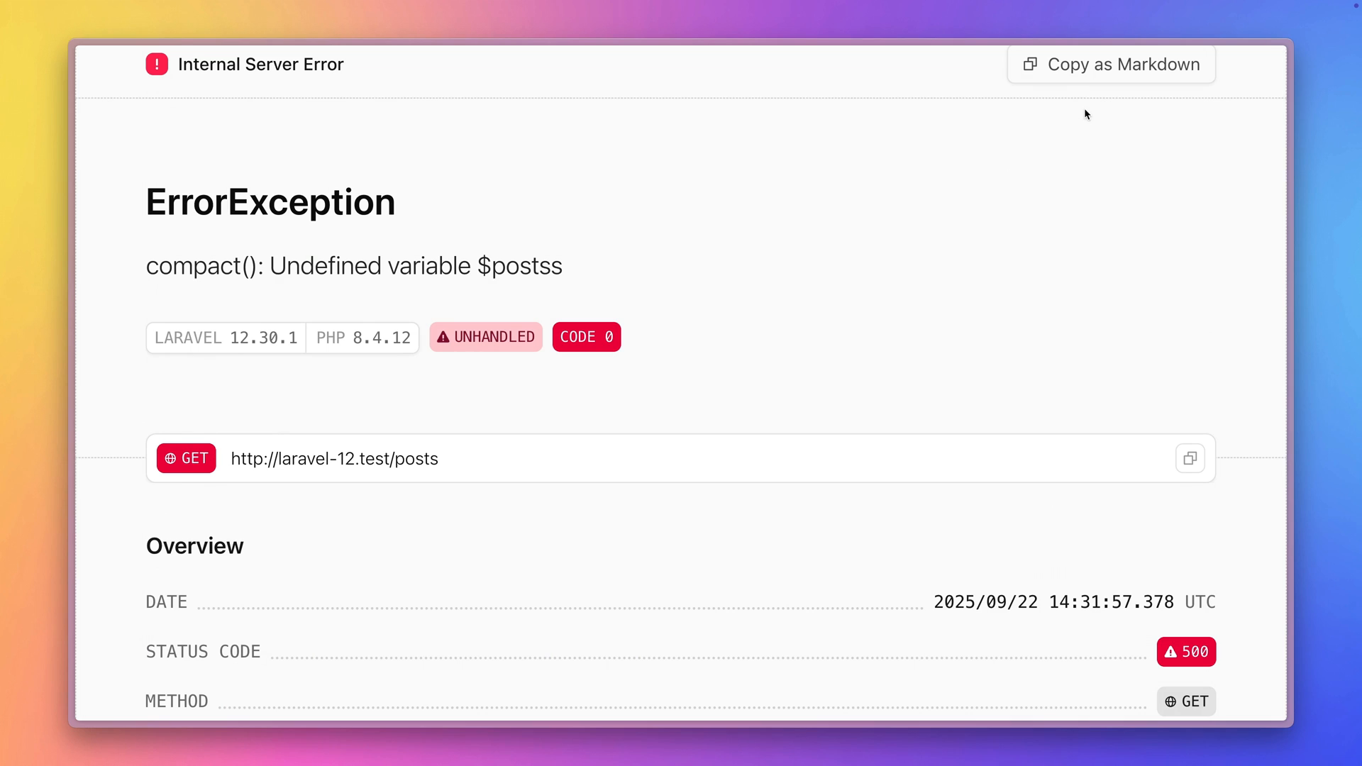
pyautogui.click(1110, 63)
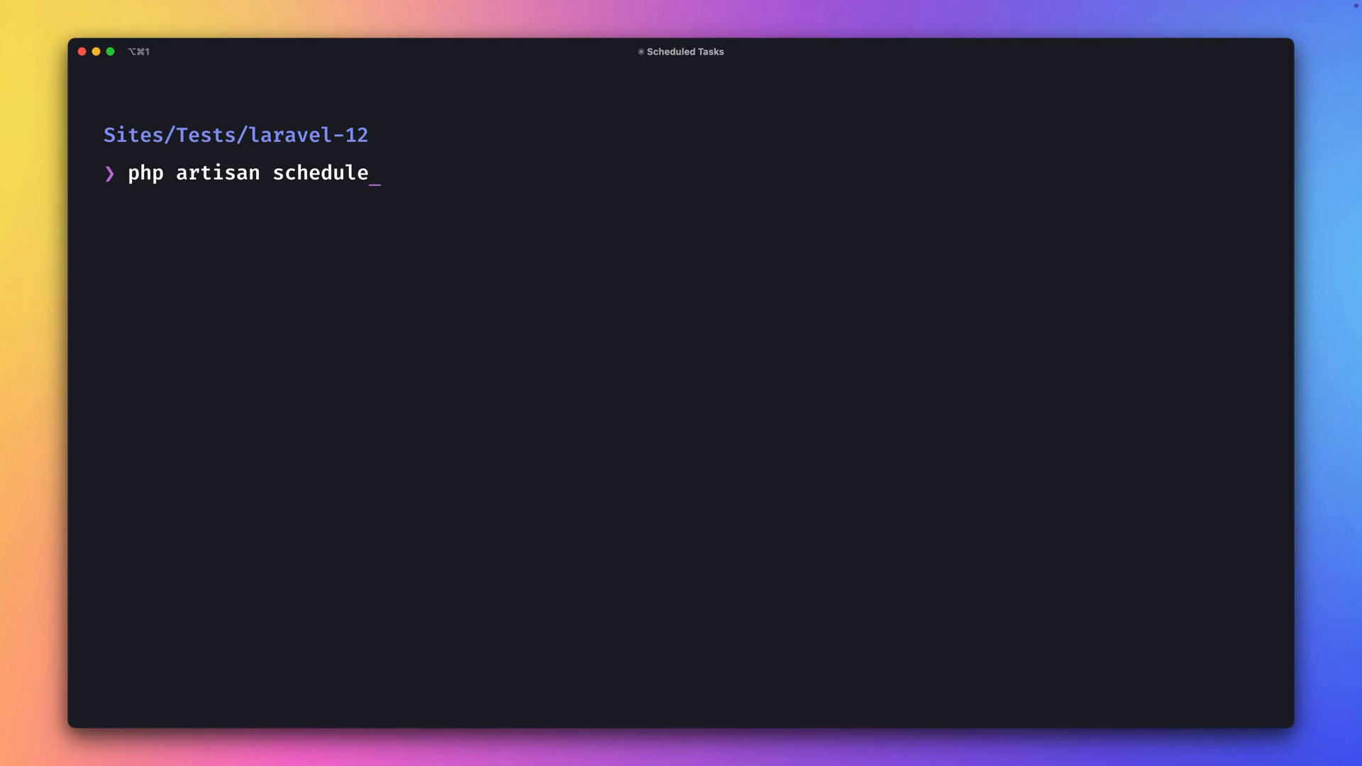
pyautogui.press('Return')
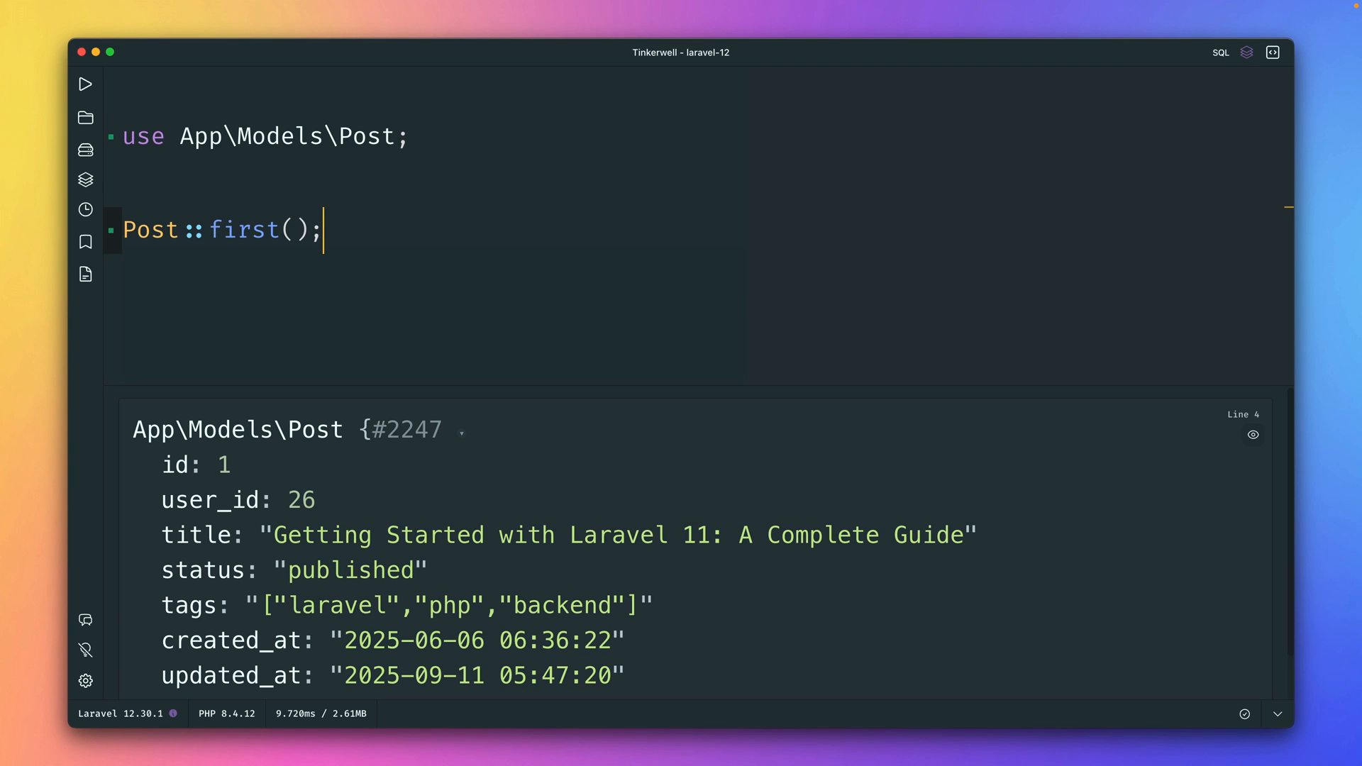
# Chain ->toResource() onto Post::first() and collapse the resulting PostResource output
pyautogui.write('-')
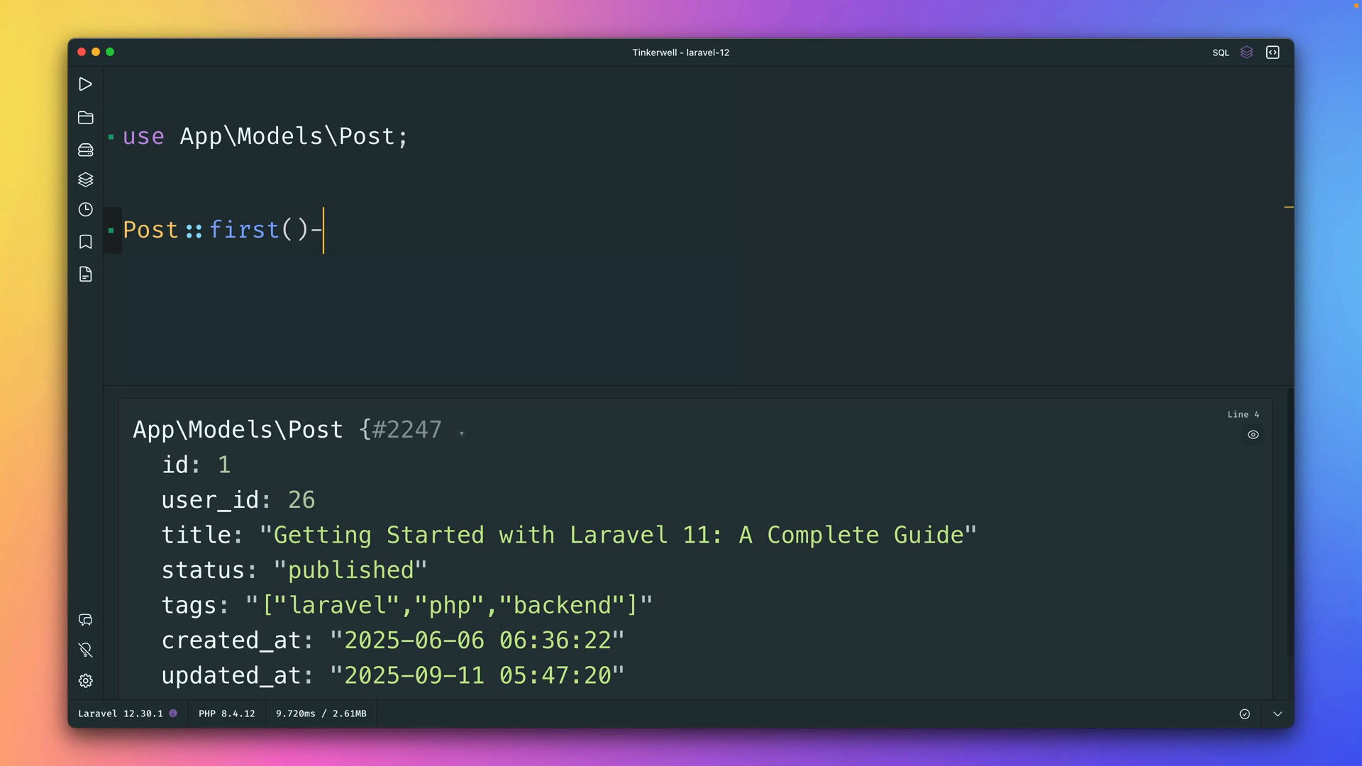
pyautogui.write('>')
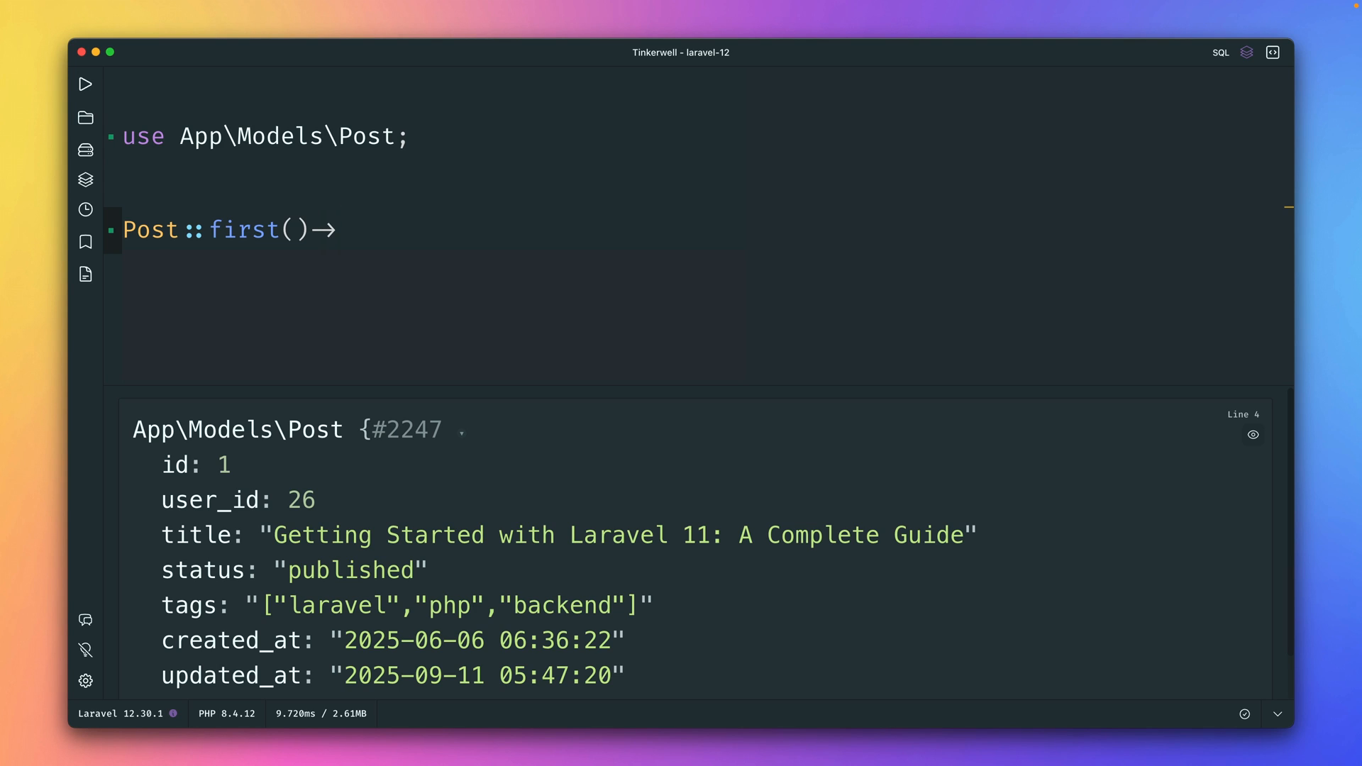
pyautogui.write('toResourc')
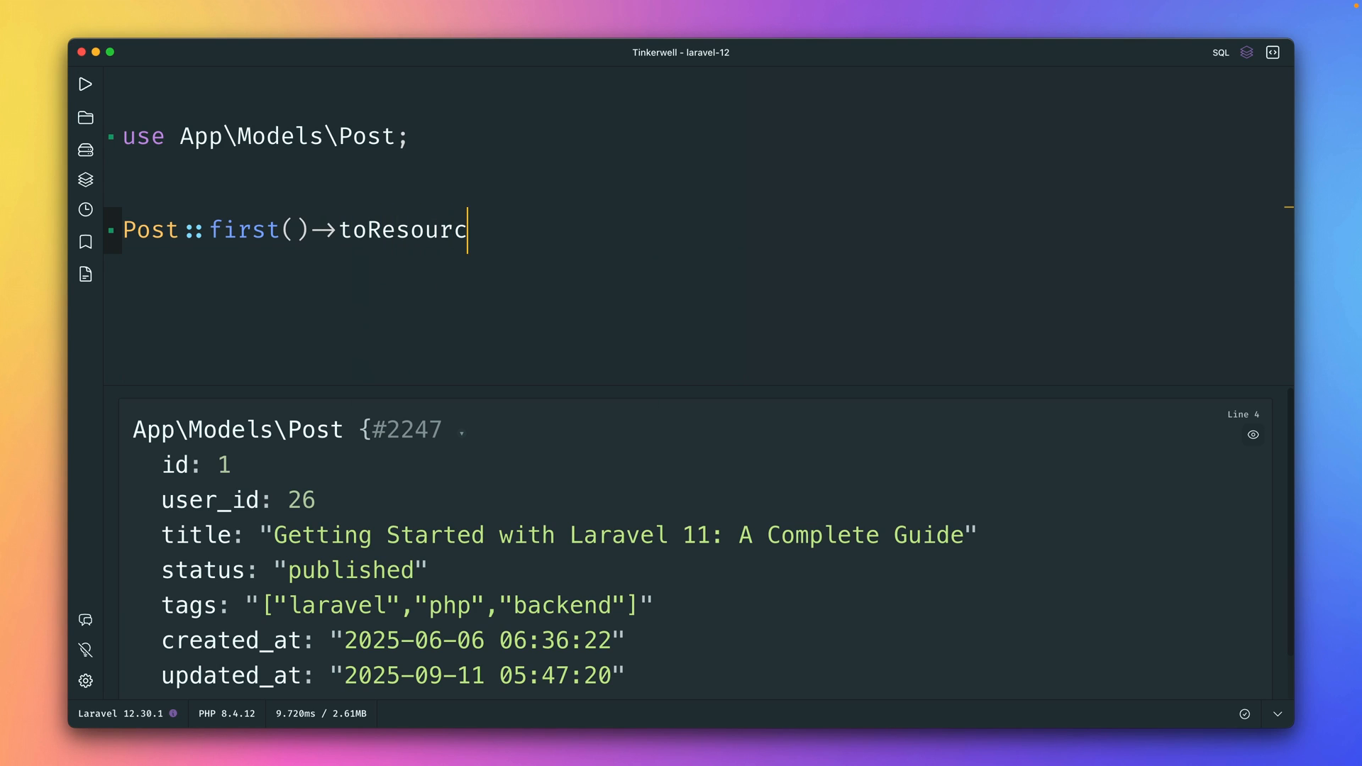
pyautogui.write('e();')
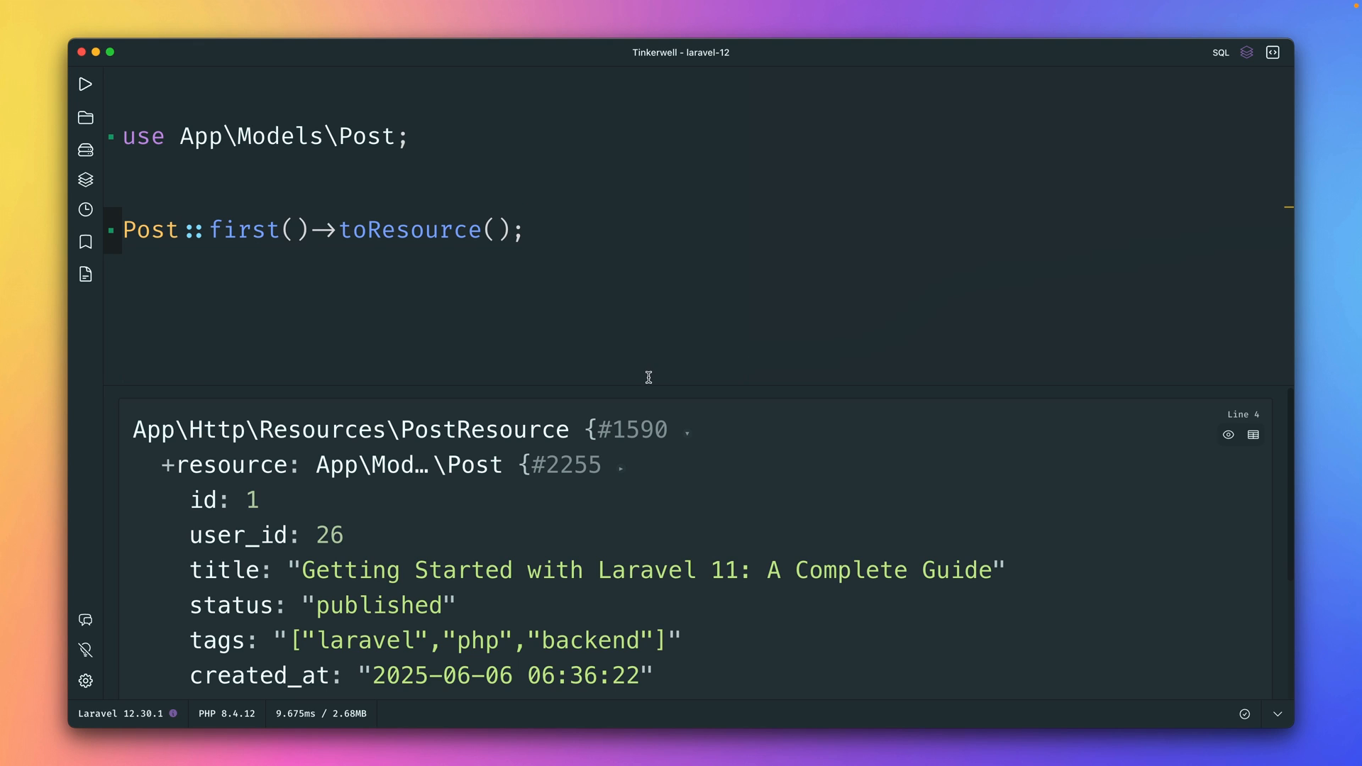
pyautogui.doubleClick(476, 429)
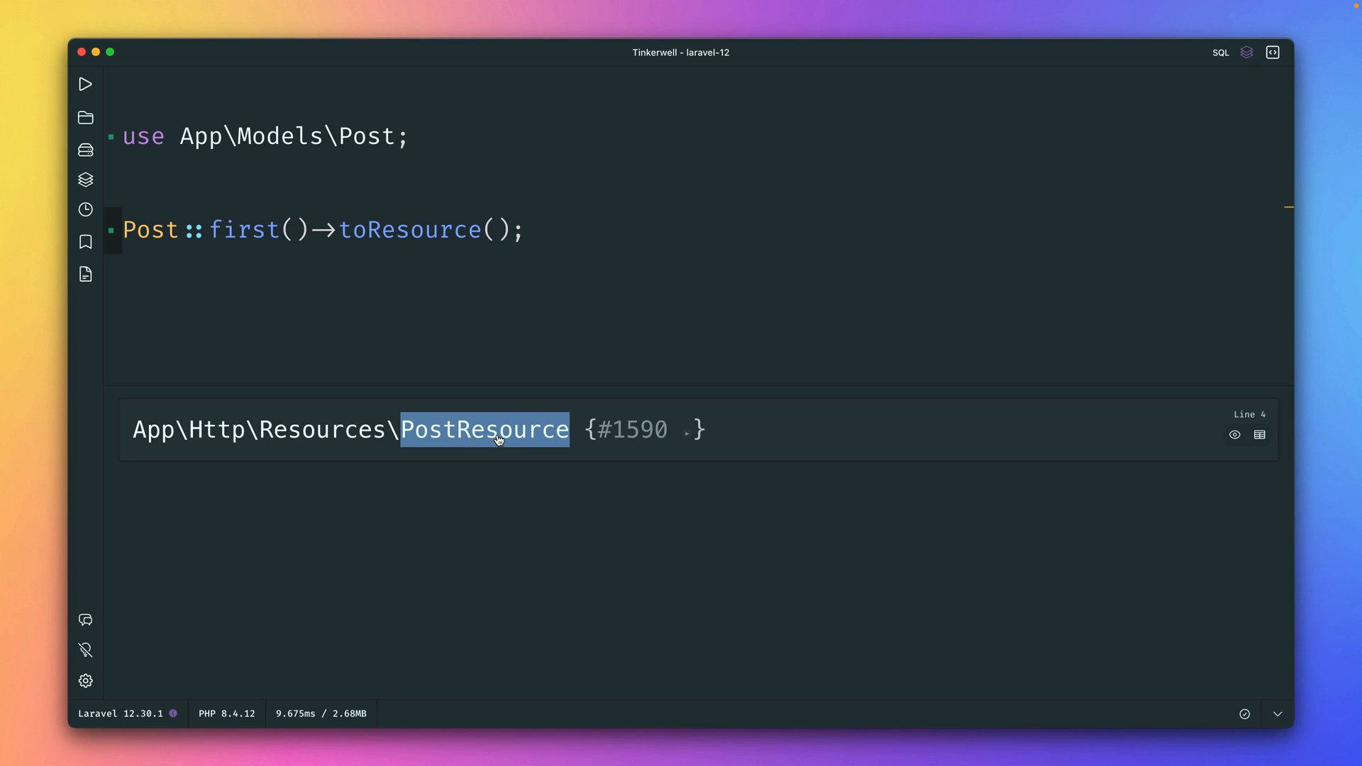
pyautogui.moveTo(533, 232)
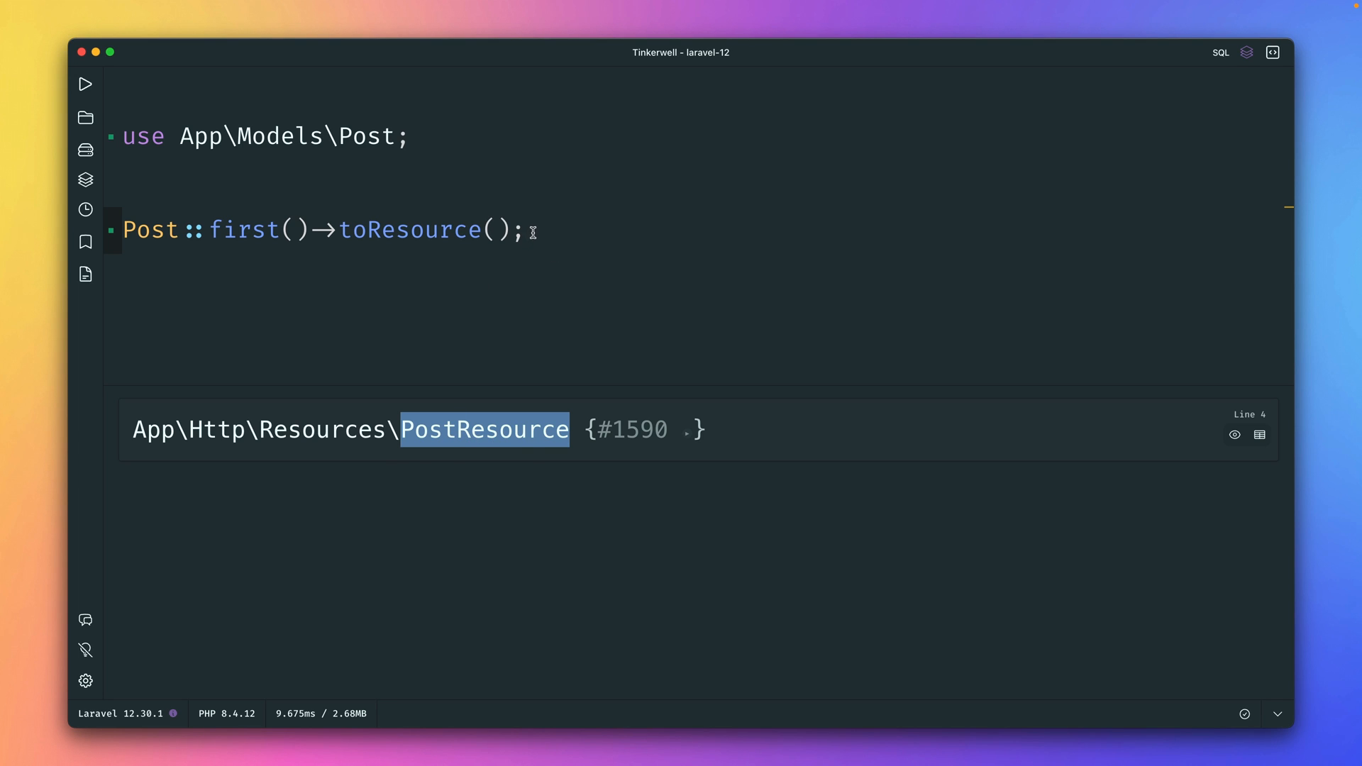
# Run User::first()->toResource(), which throws a missing-resource LogicException
pyautogui.write('User::first')
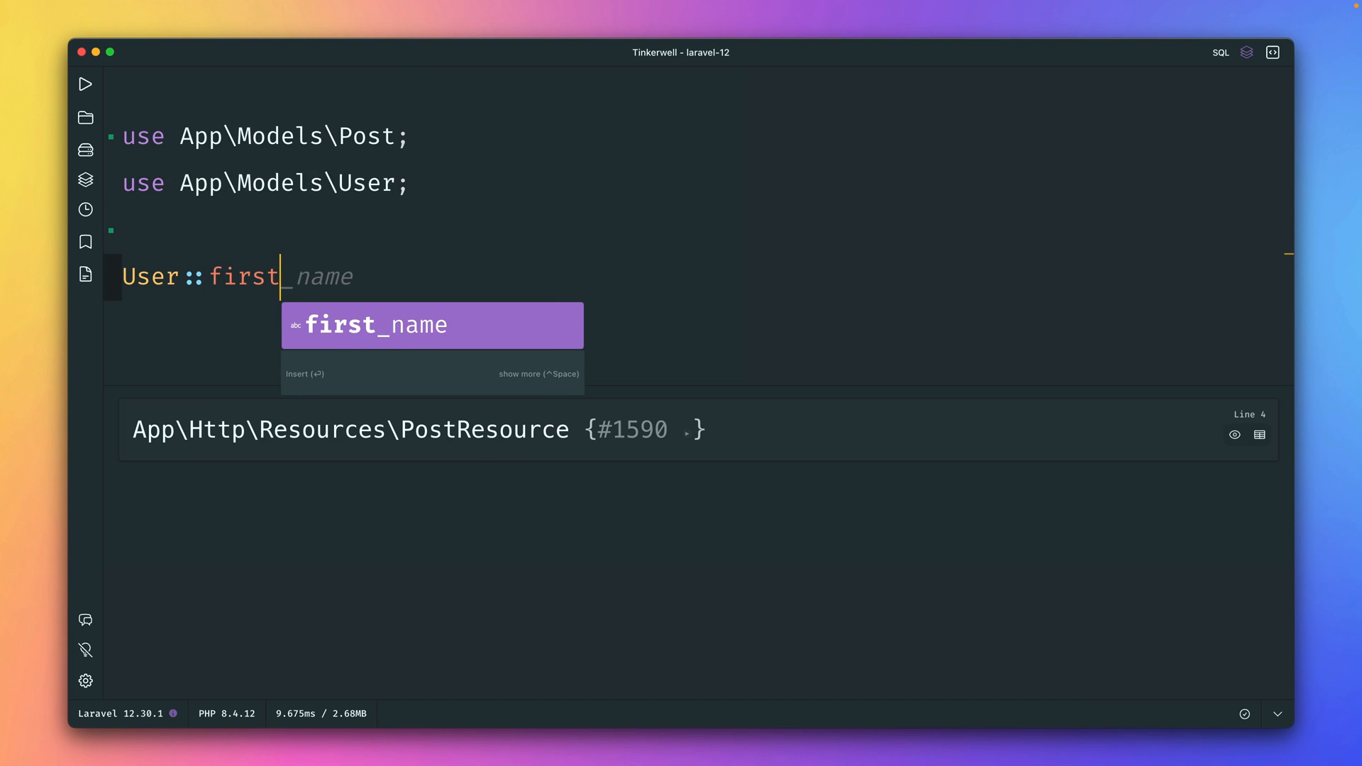
pyautogui.click(84, 84)
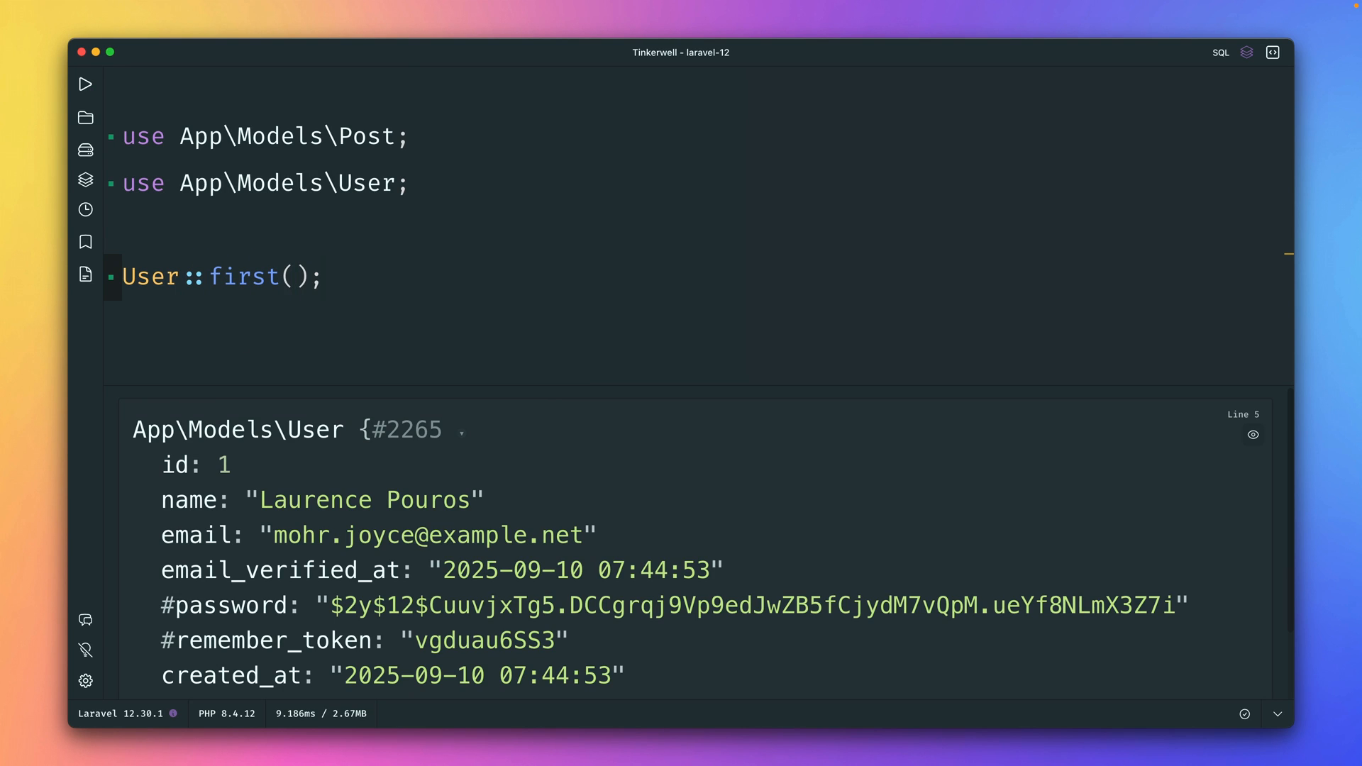
pyautogui.write('->')
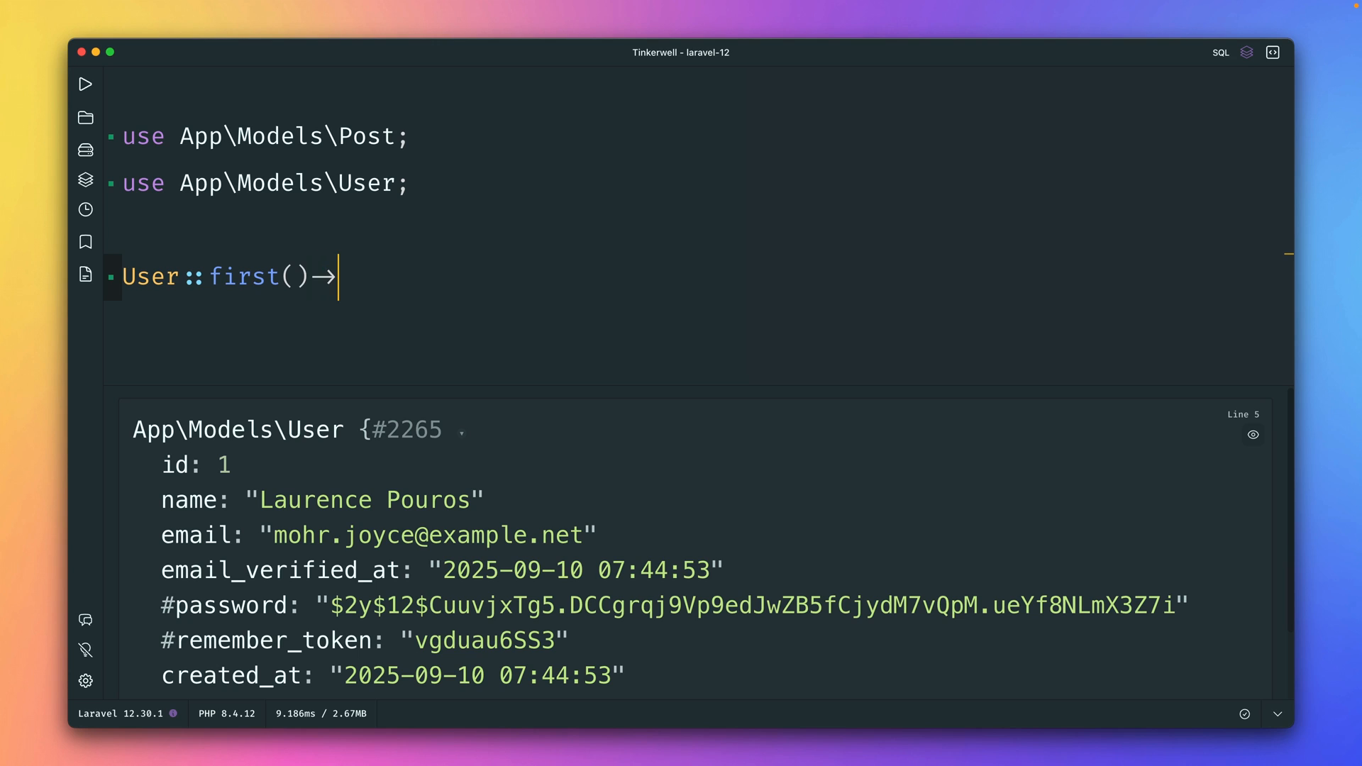
pyautogui.write('toResource();')
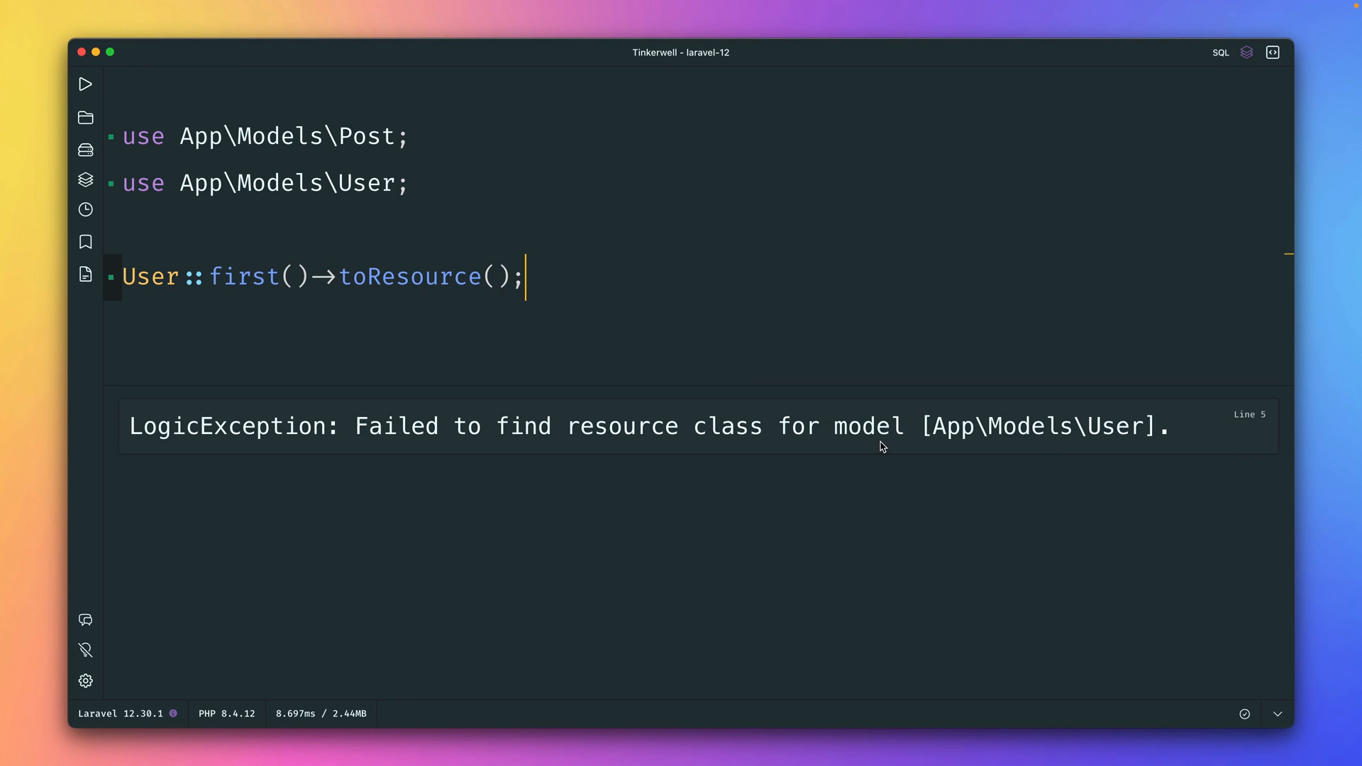
pyautogui.moveTo(517, 331)
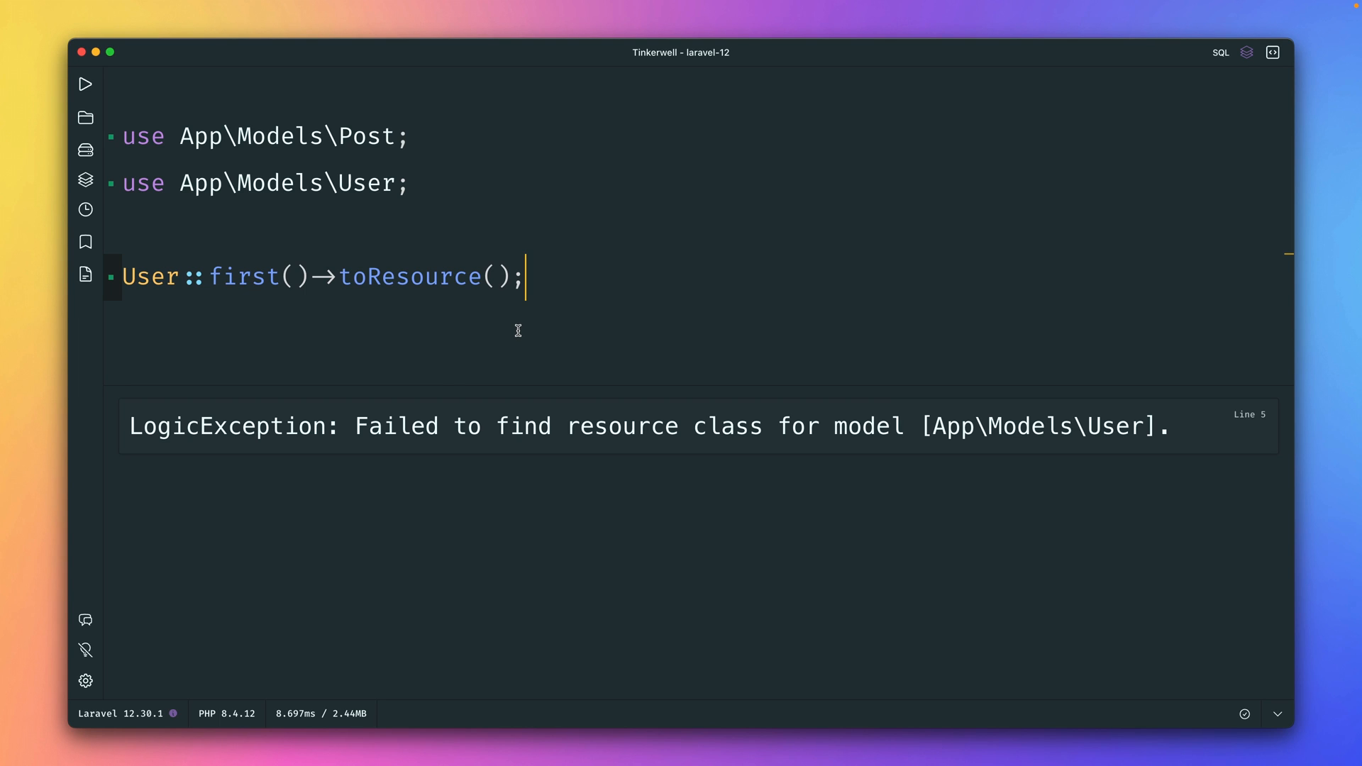
# Pass MyUserResource::class into toResource() so it returns a MyUserResource
pyautogui.click(498, 276)
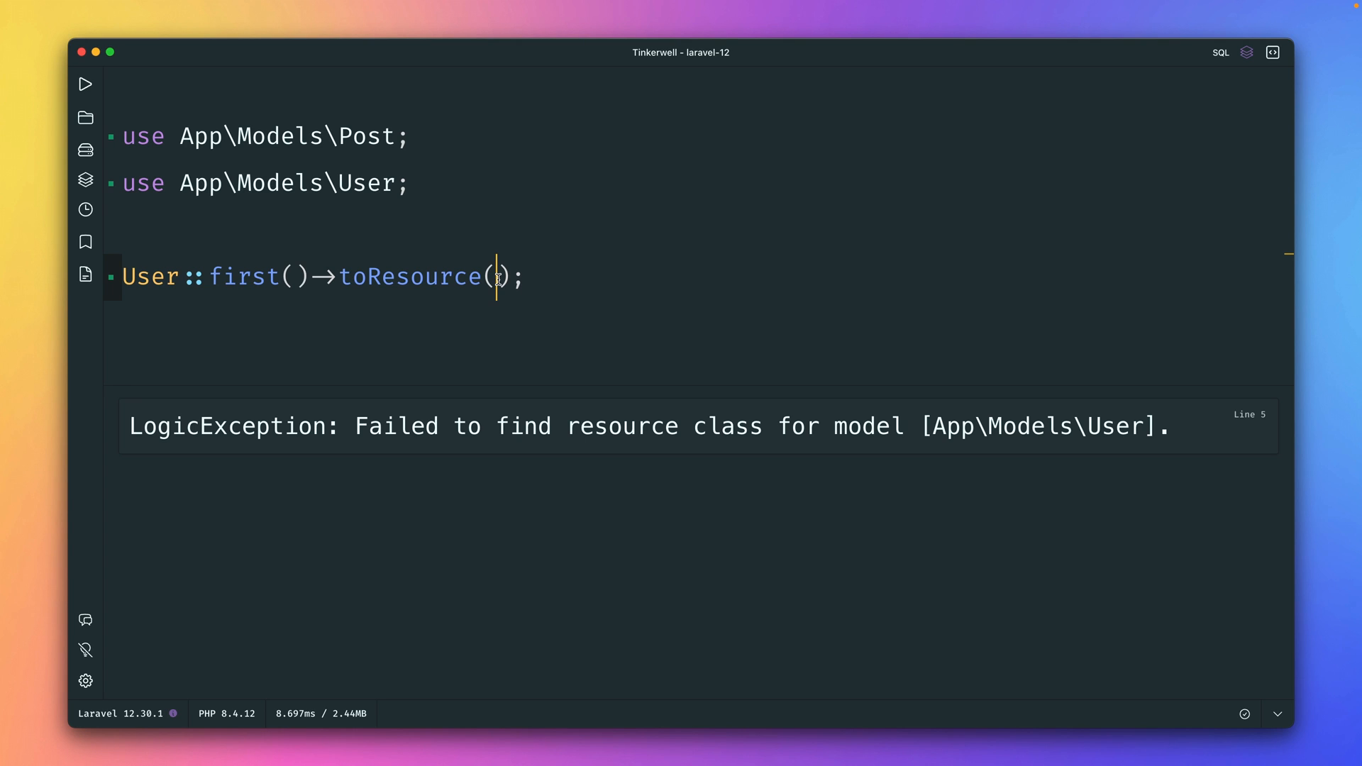
pyautogui.write('MyUserResource::')
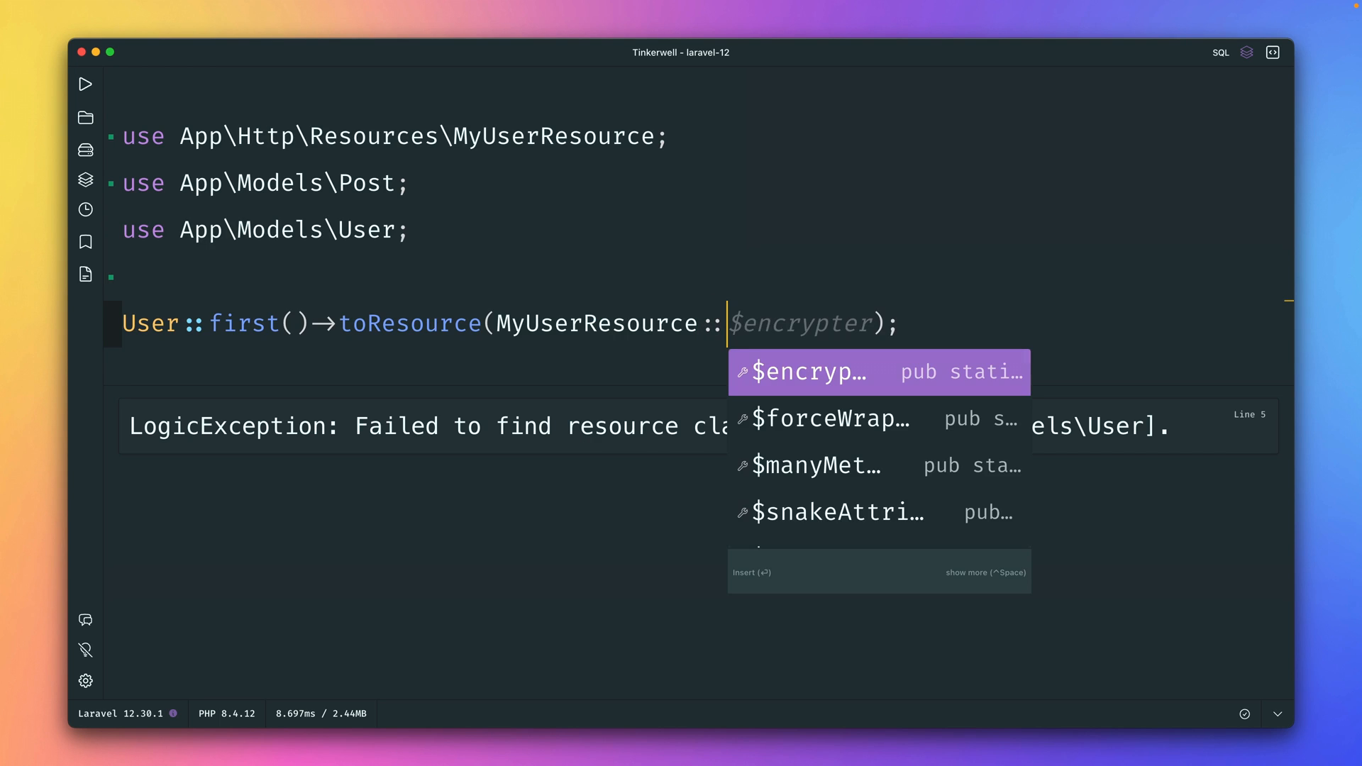
pyautogui.write('class')
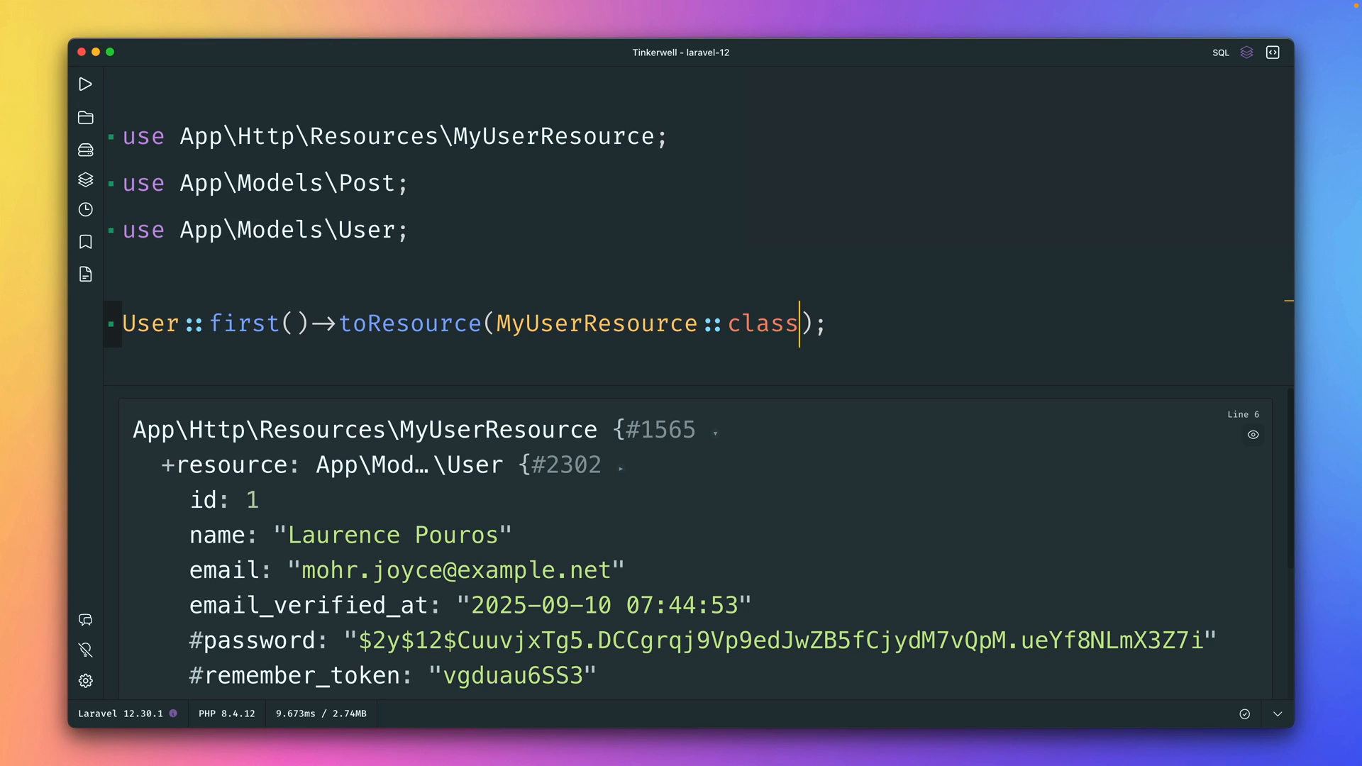
pyautogui.moveTo(497, 279)
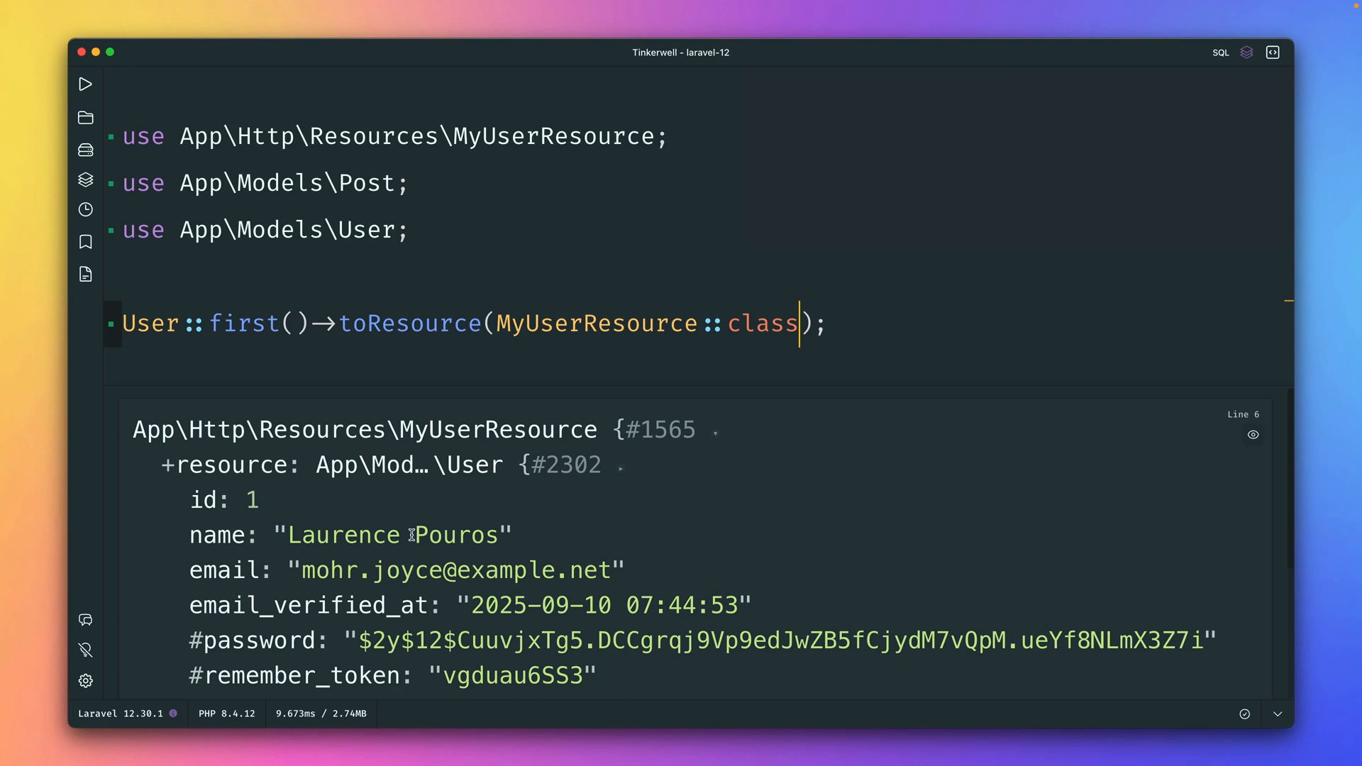
pyautogui.moveTo(386, 504)
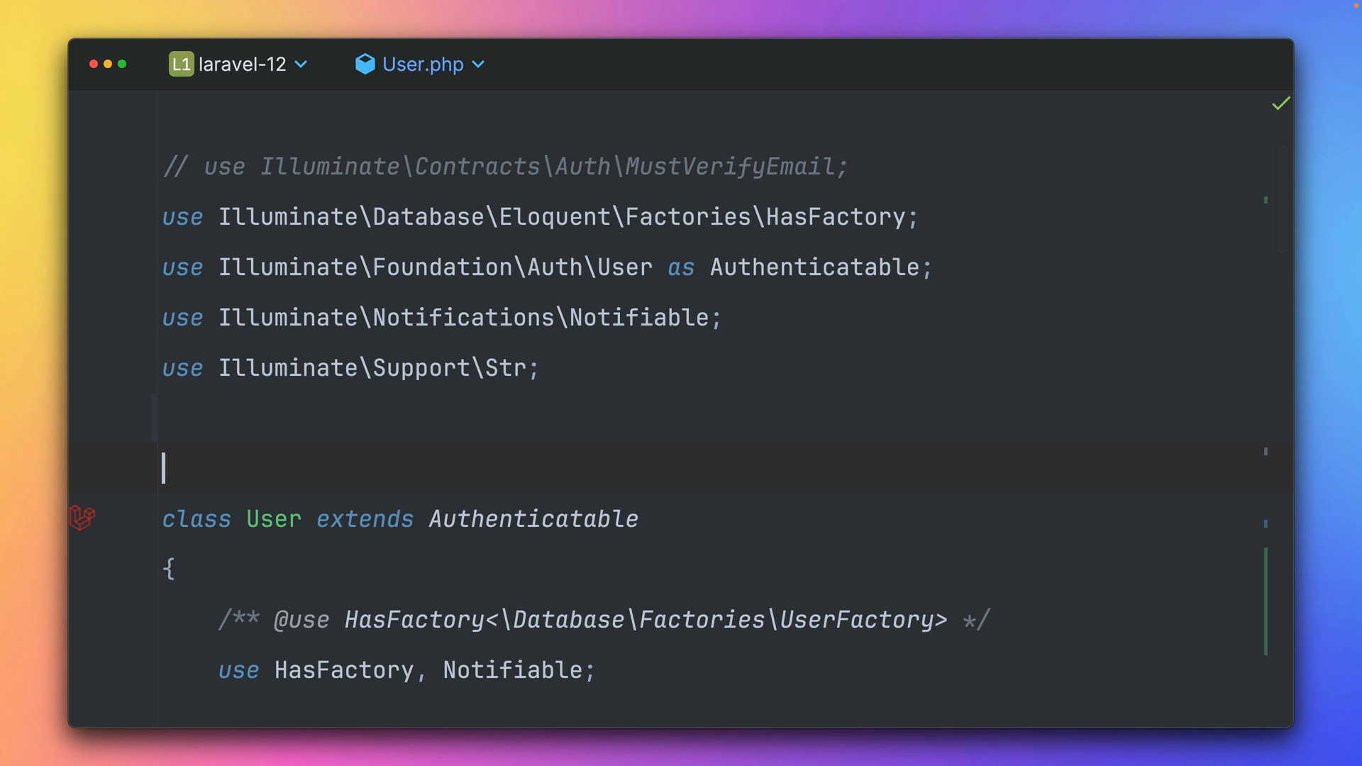
# Add #[UseResource(MyUserResource::class)] above the User class and drop Tinkerwell's toResource argument
pyautogui.write('#[')
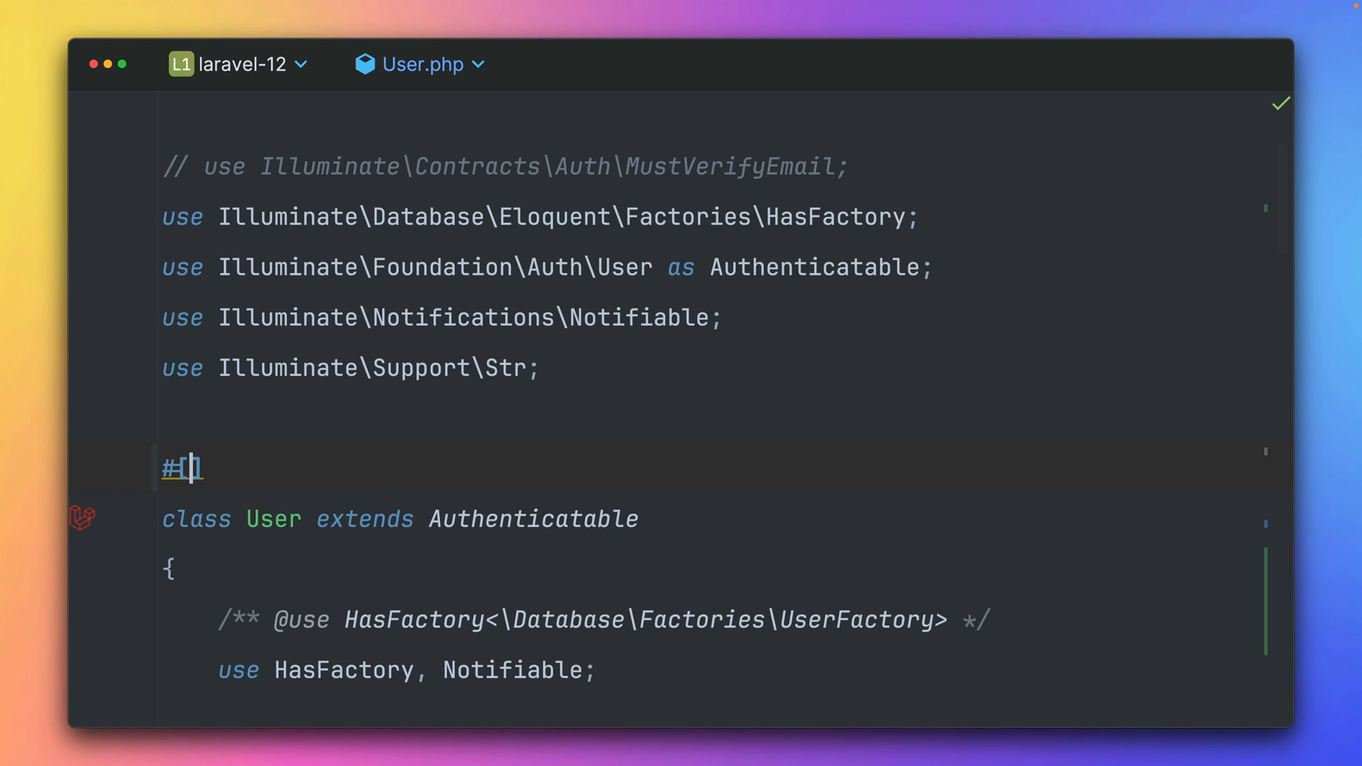
pyautogui.write('UseResource(MyUse')
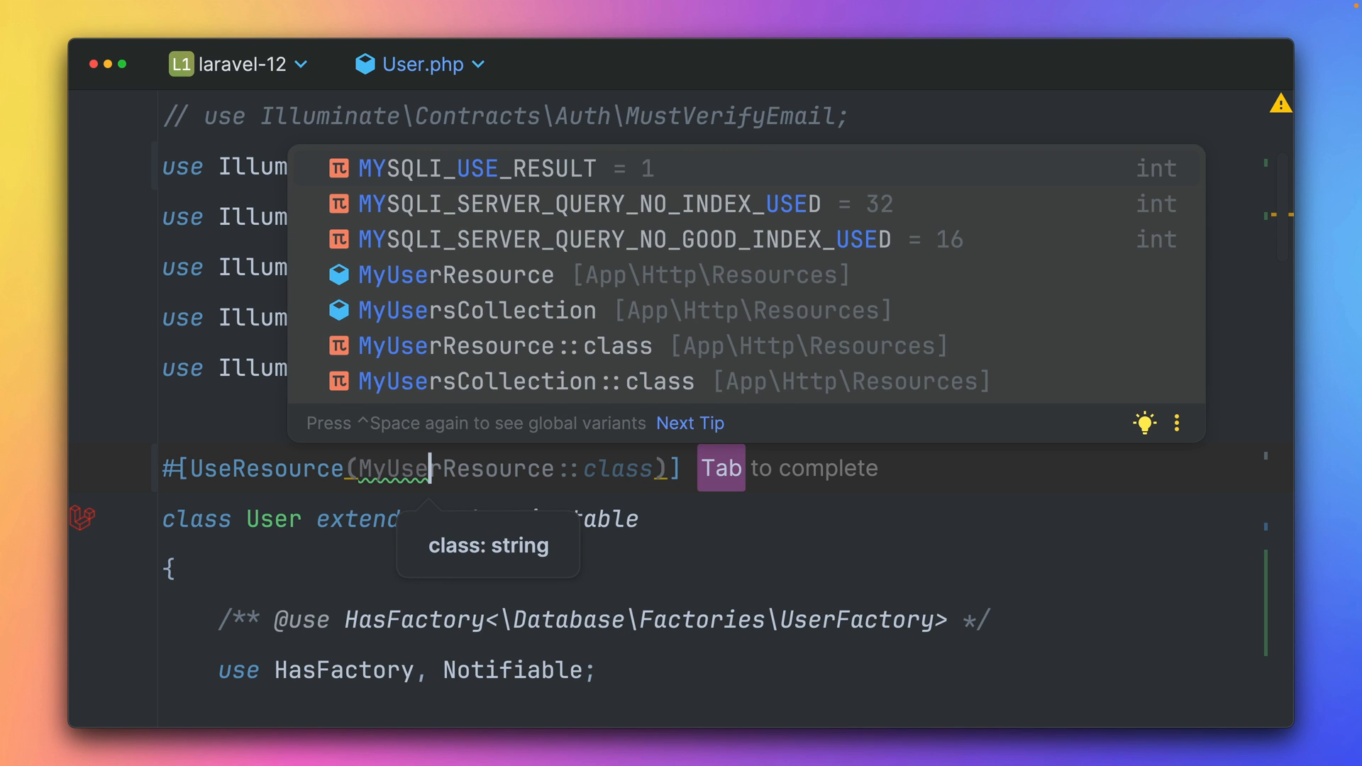
pyautogui.press('Tab')
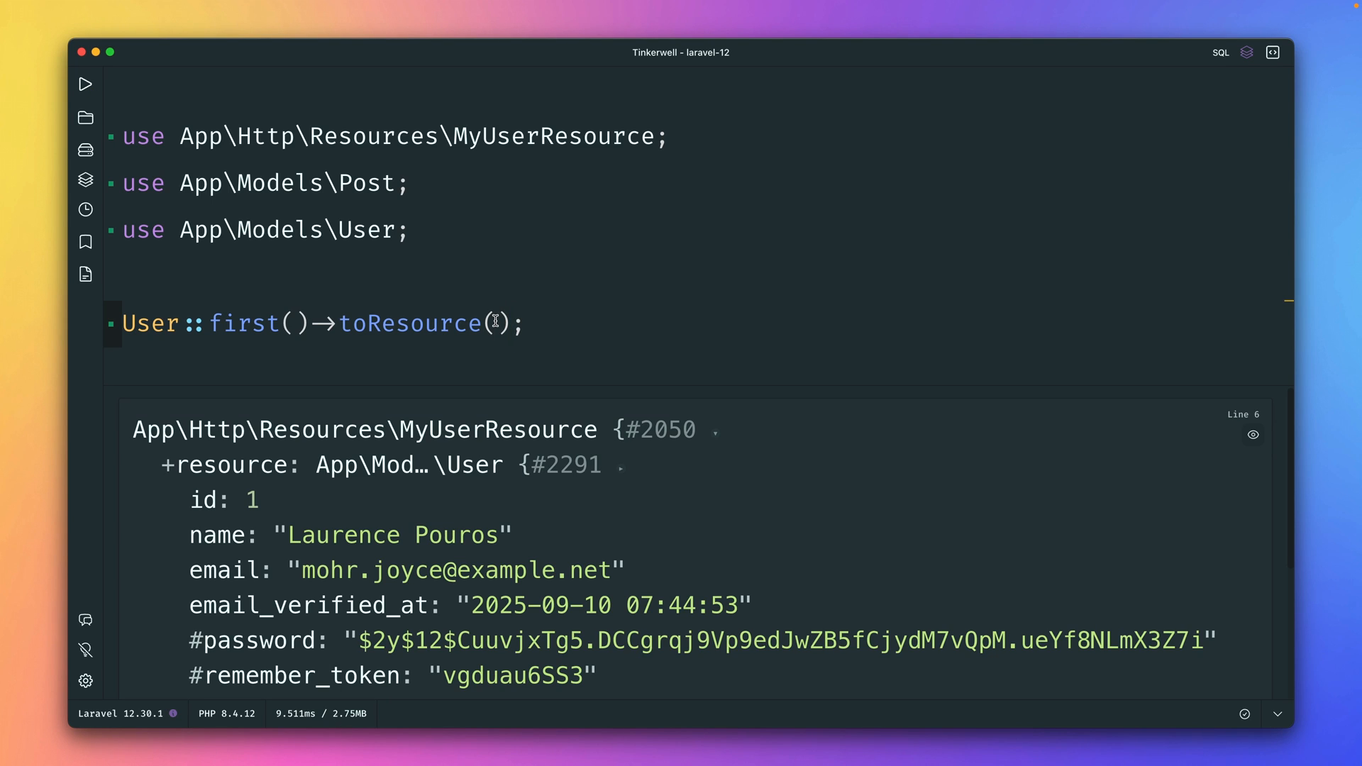
pyautogui.doubleClick(407, 323)
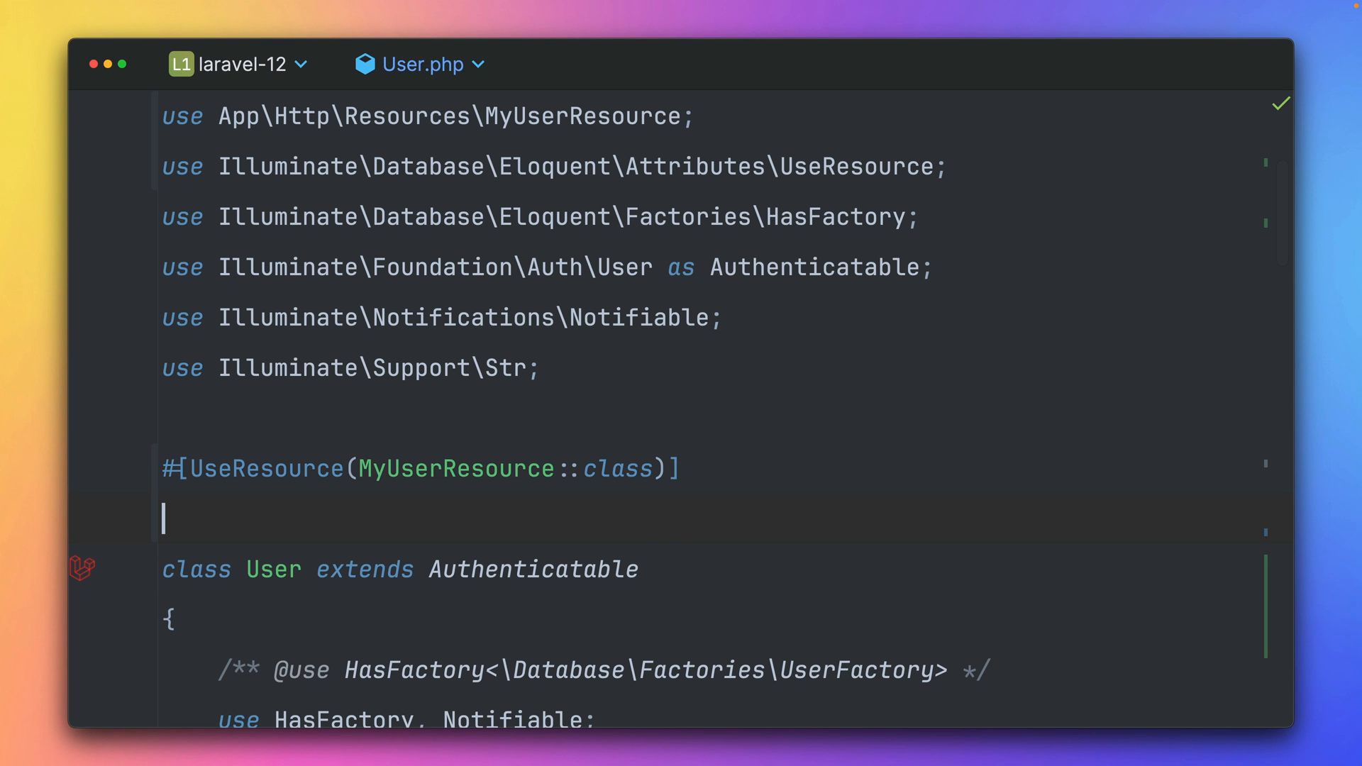
# Add a #[UseResourceCollection(MyUserResource::class)] attribute below UseResource via autocompletion
pyautogui.write('#[')
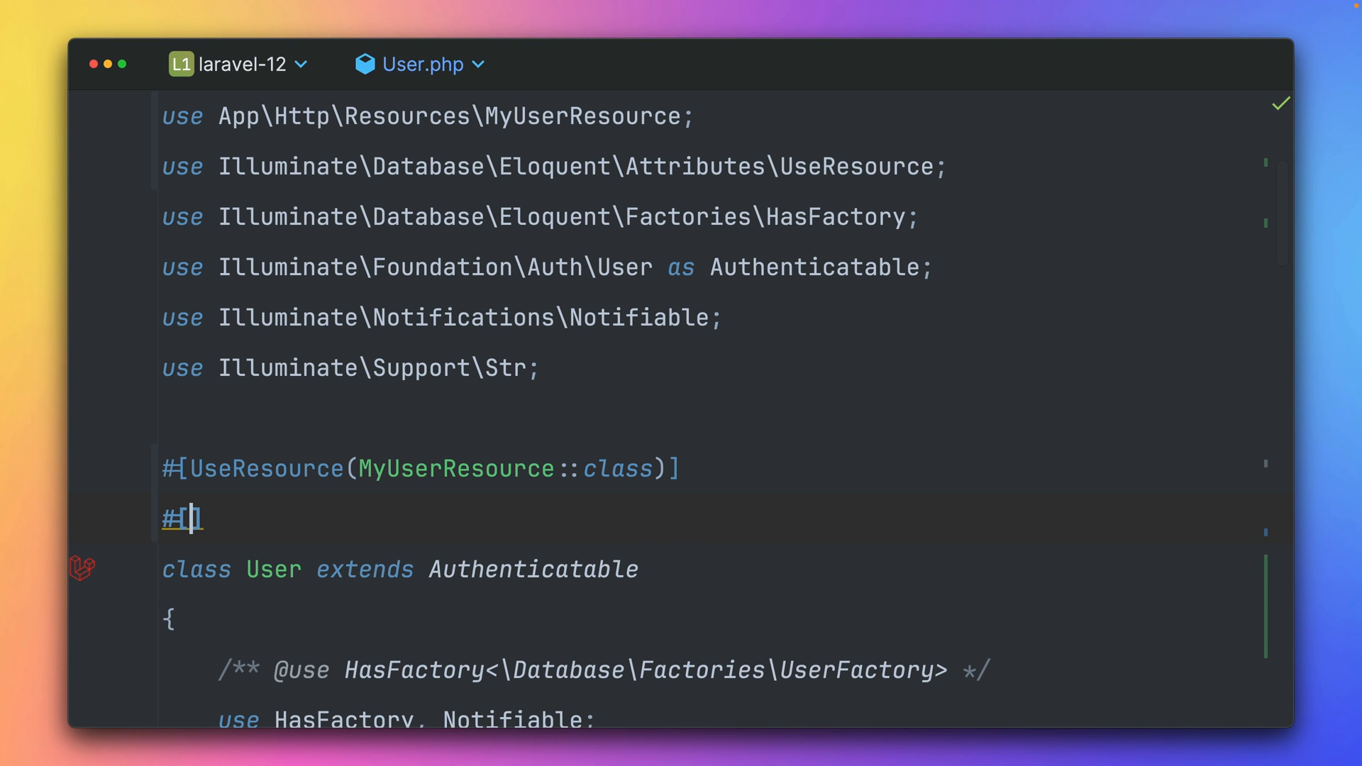
pyautogui.write('Use')
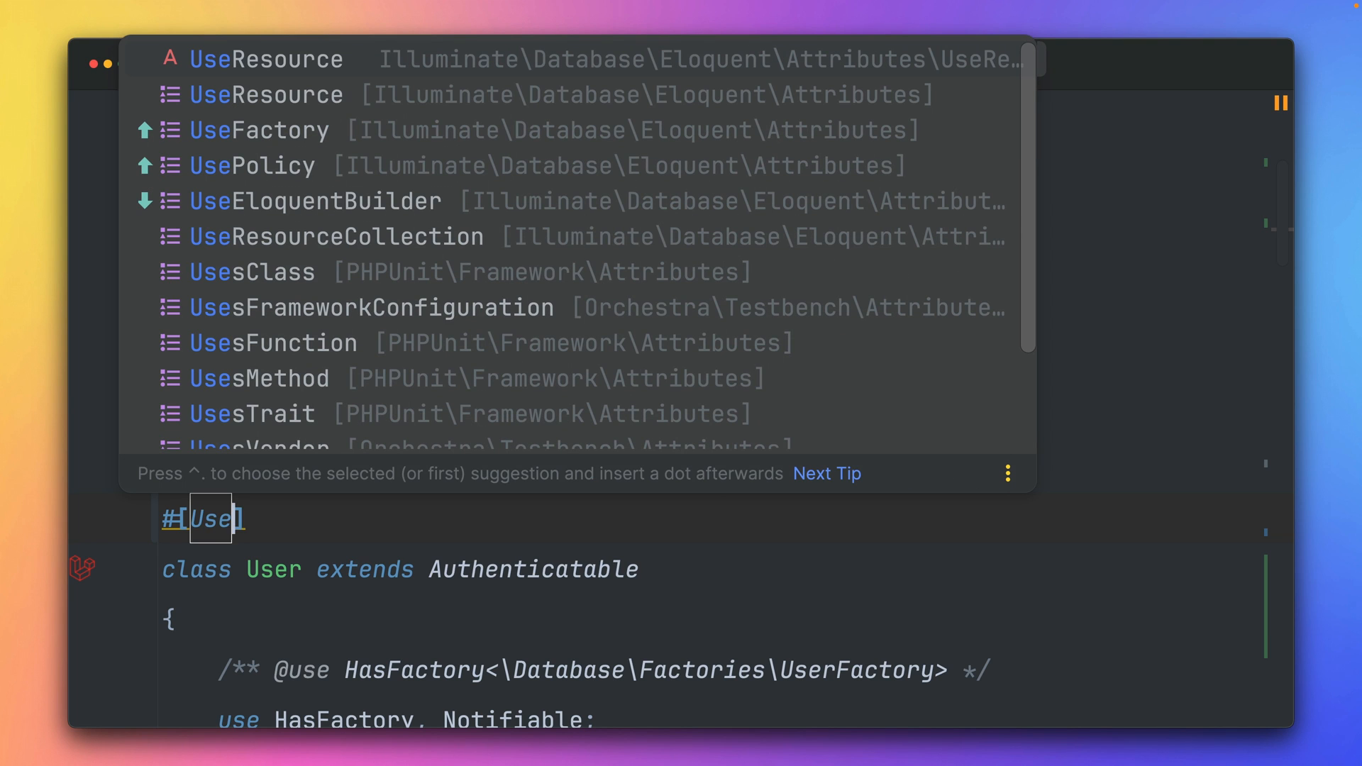
pyautogui.write('Collection(')
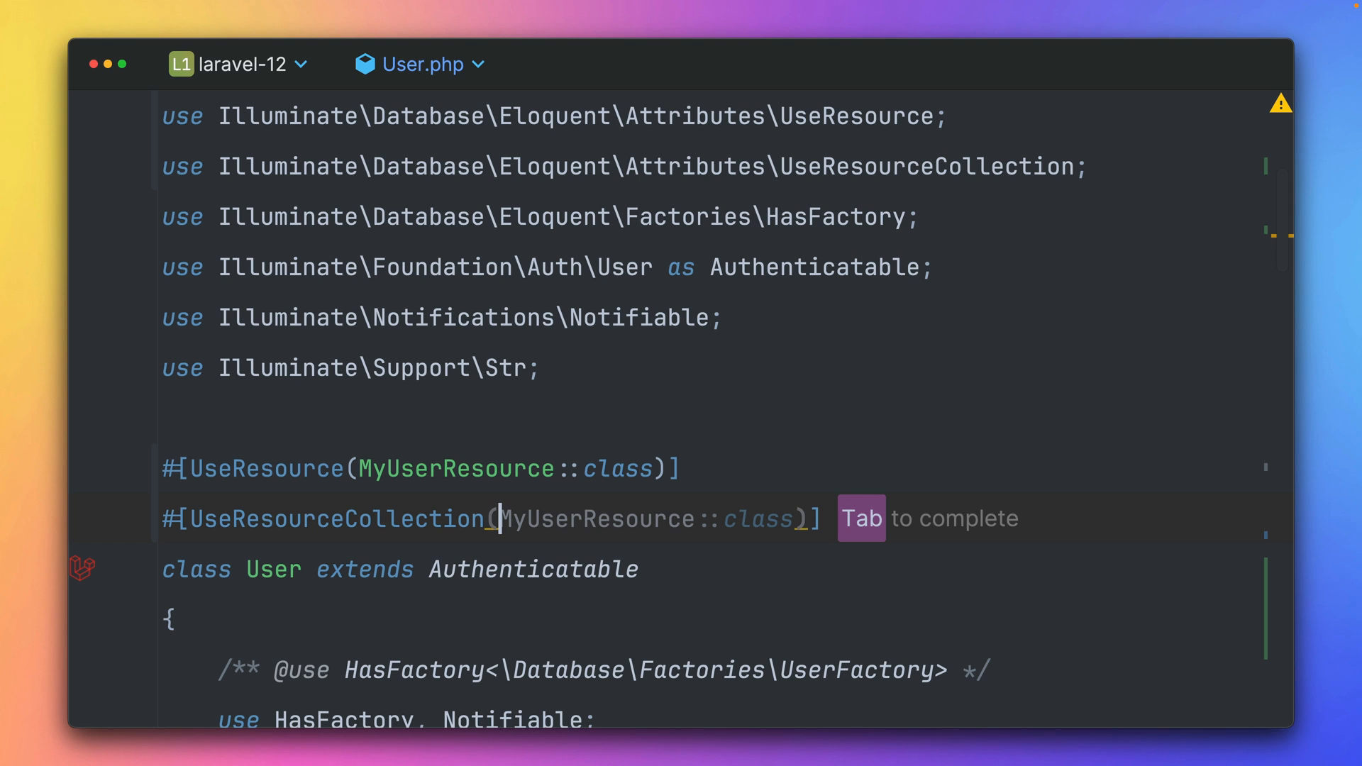
pyautogui.press('ctrl+space')
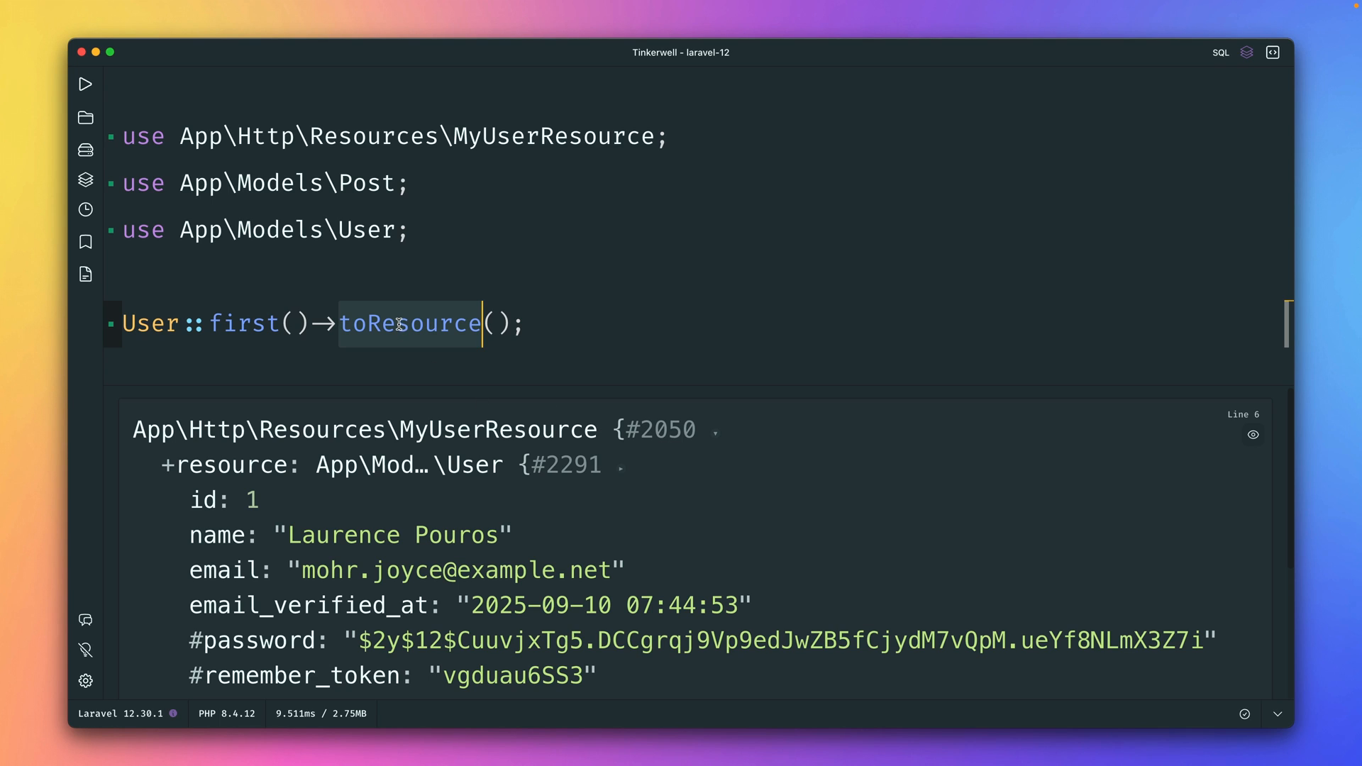
# Change the call to toResourceCollection() and replace User::first() with User::all()
pyautogui.press('Backspace')
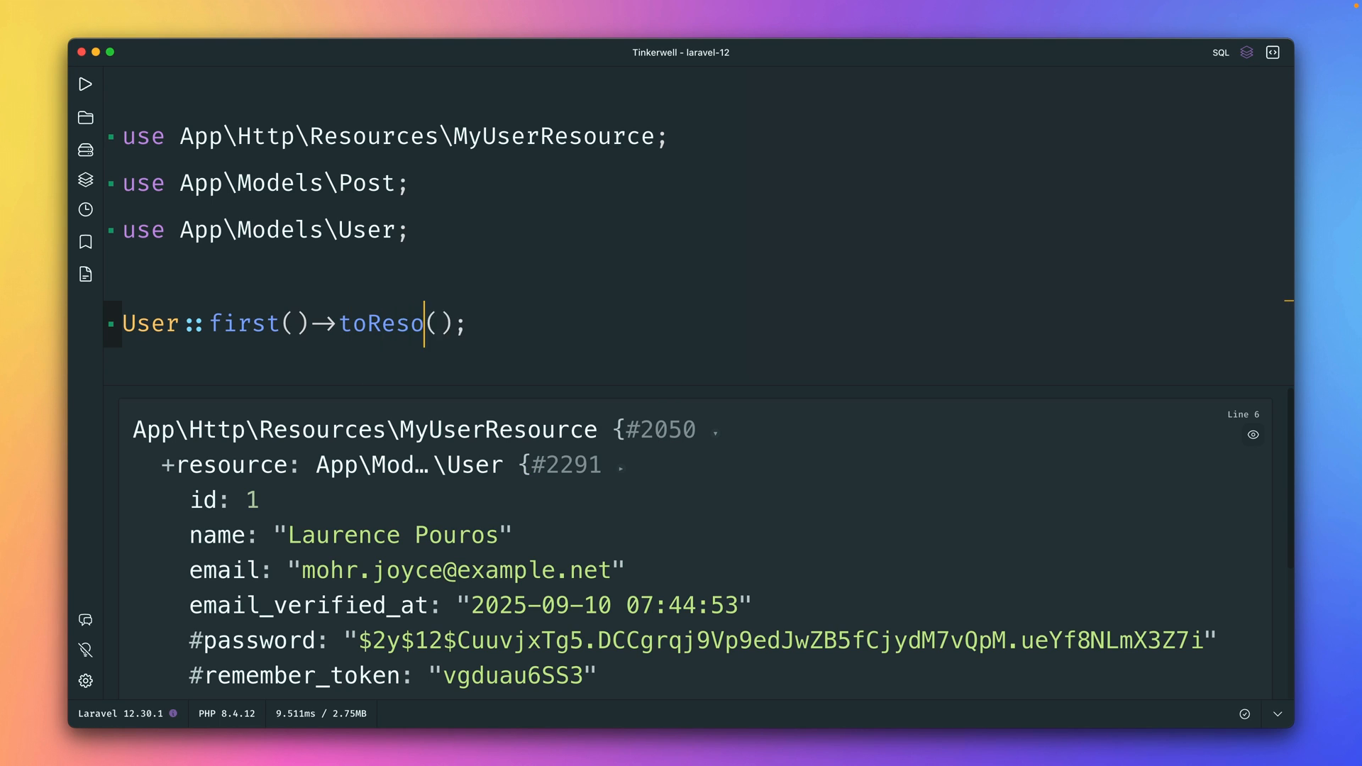
pyautogui.write('urceCollection')
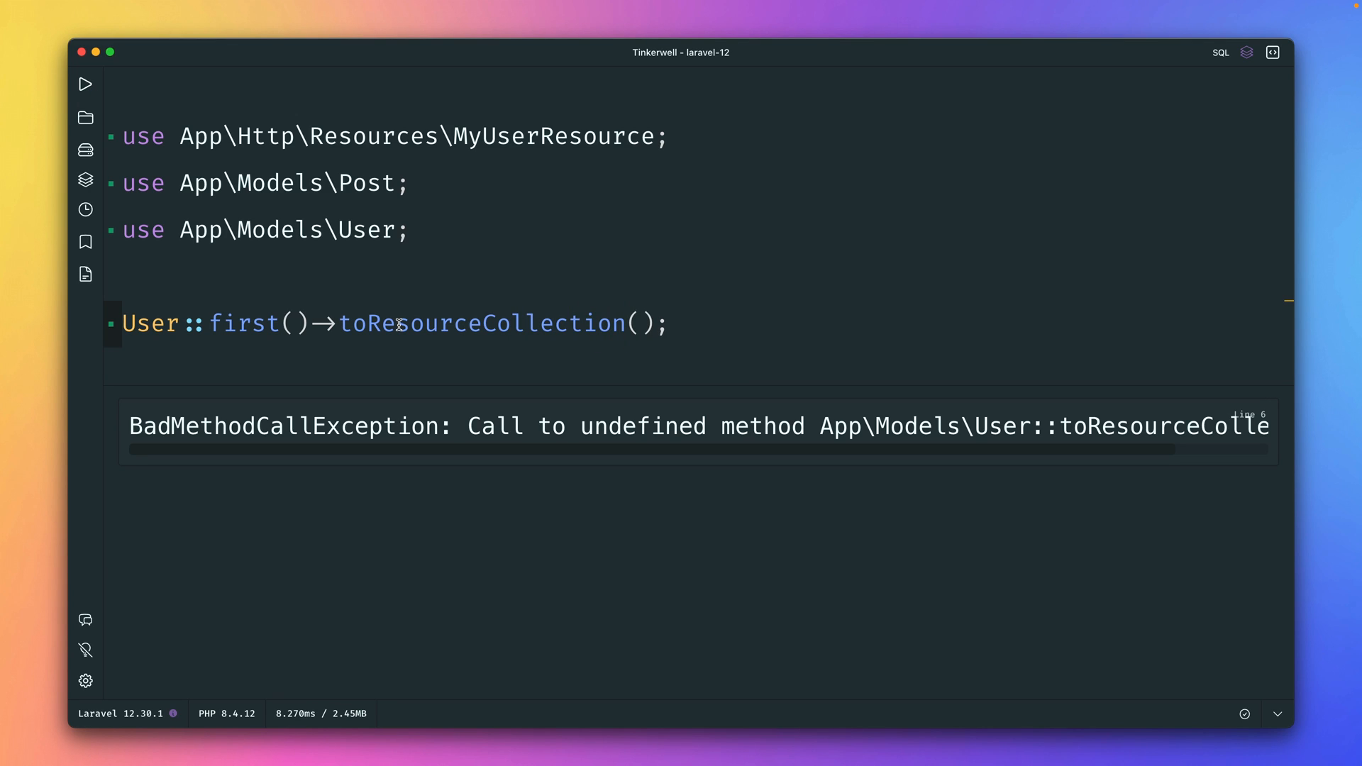
pyautogui.doubleClick(244, 324)
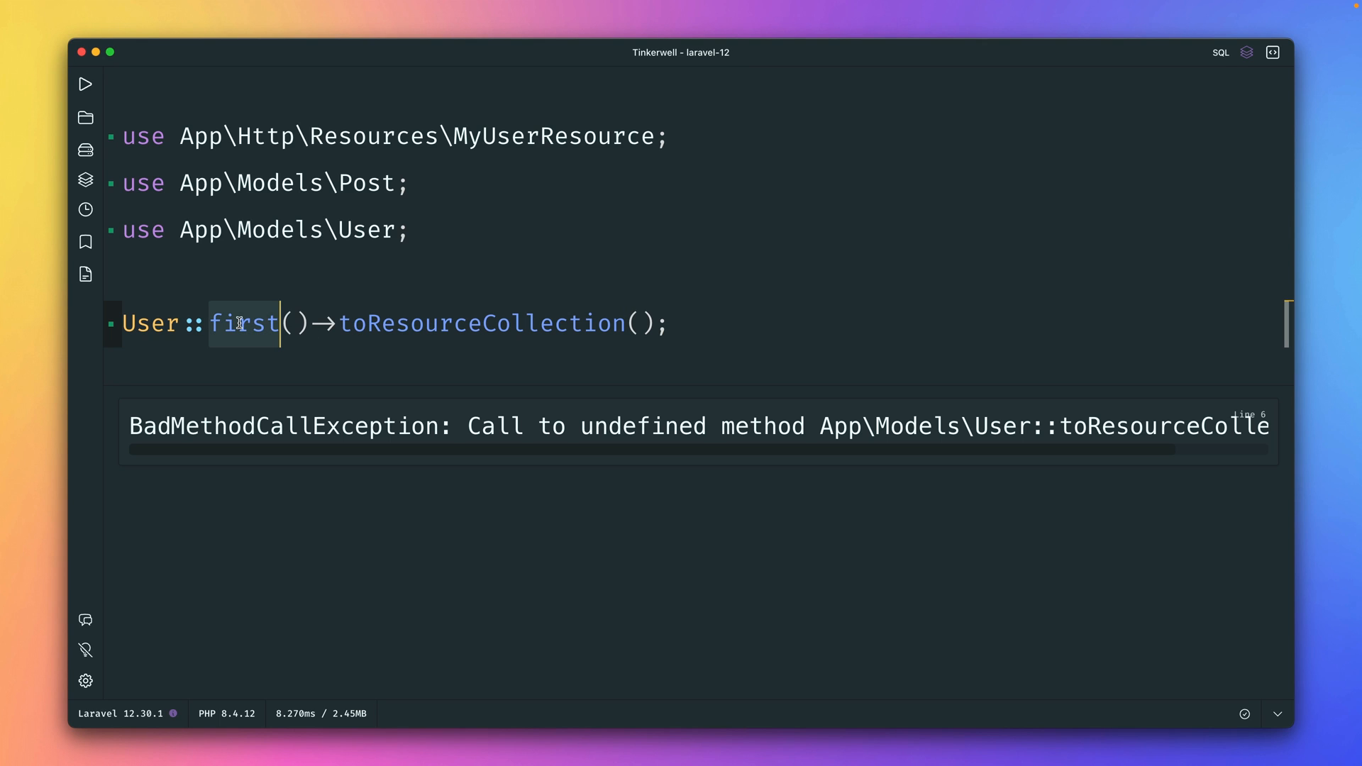
pyautogui.write('all')
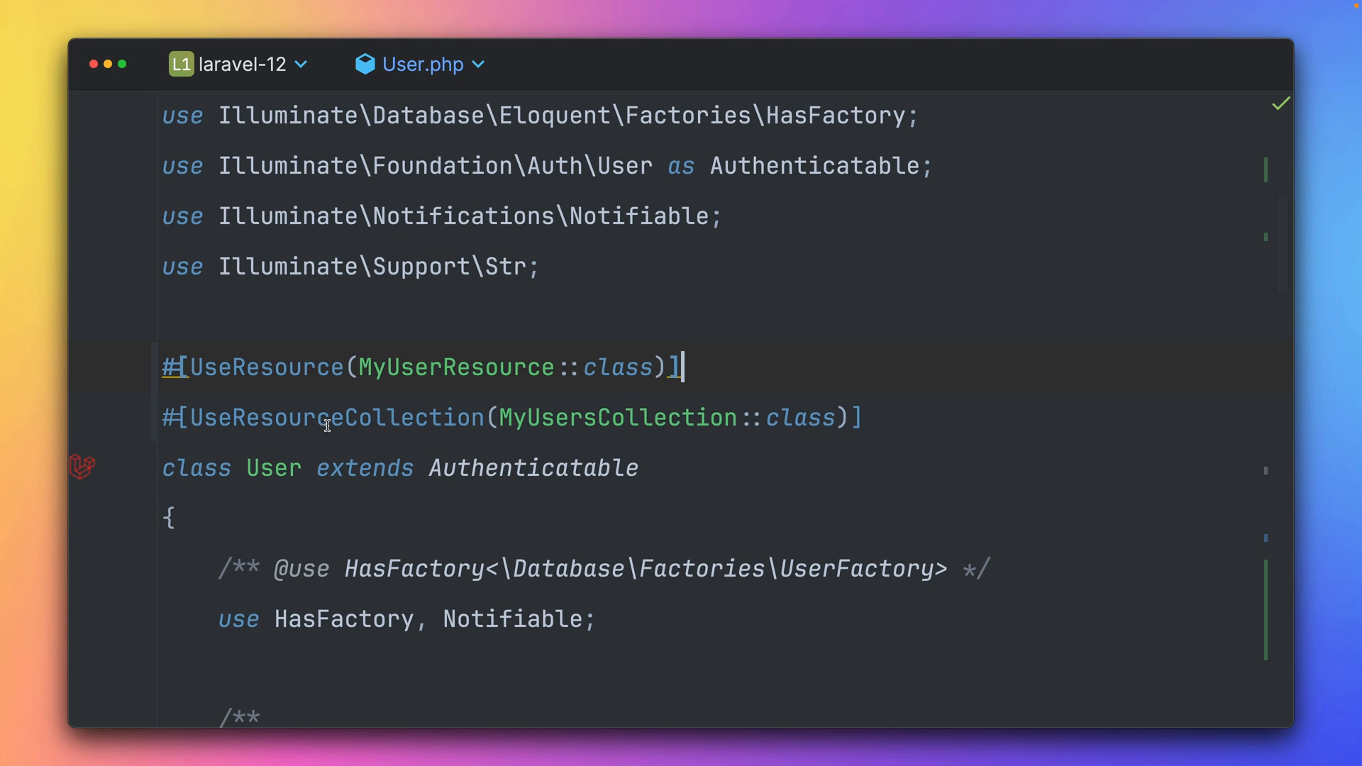
pyautogui.moveTo(650, 371)
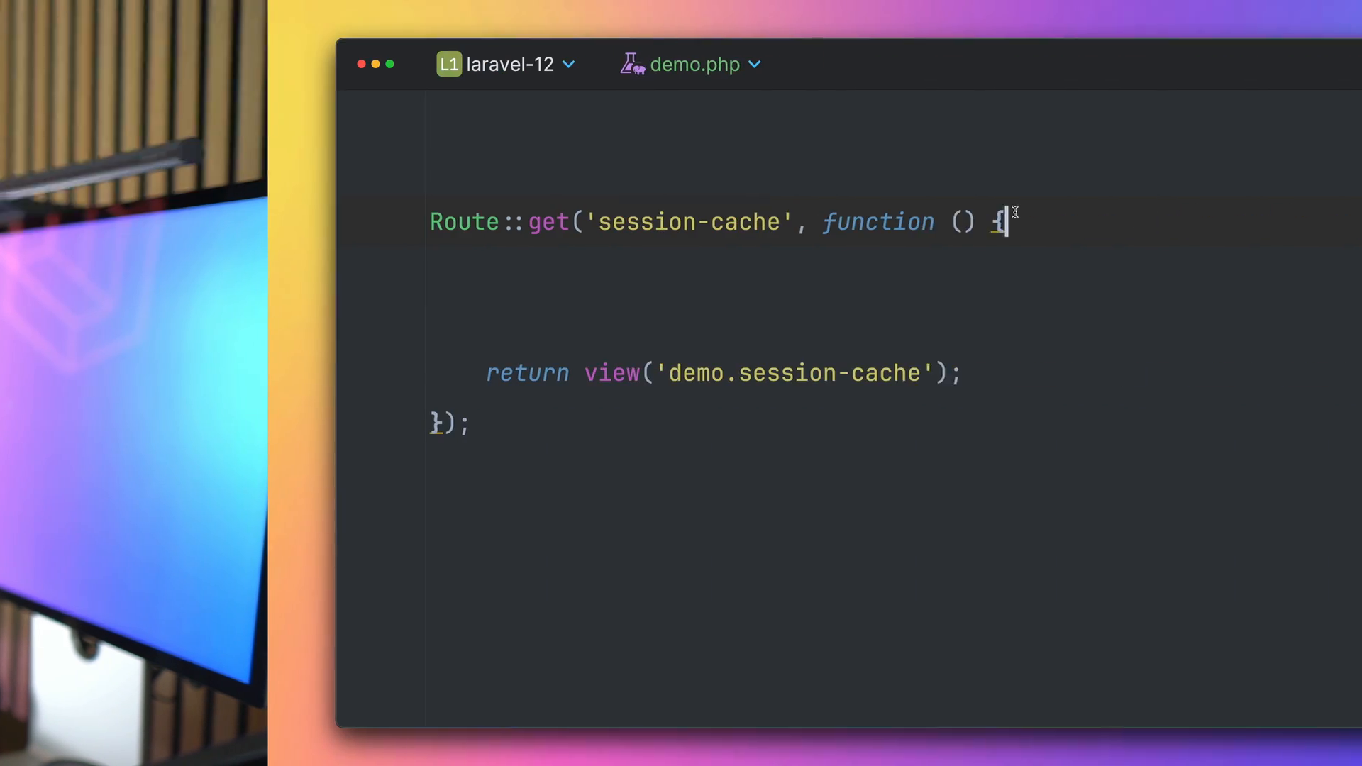
# Place the cursor inside the session-cache route closure in demo.php
pyautogui.doubleClick(476, 222)
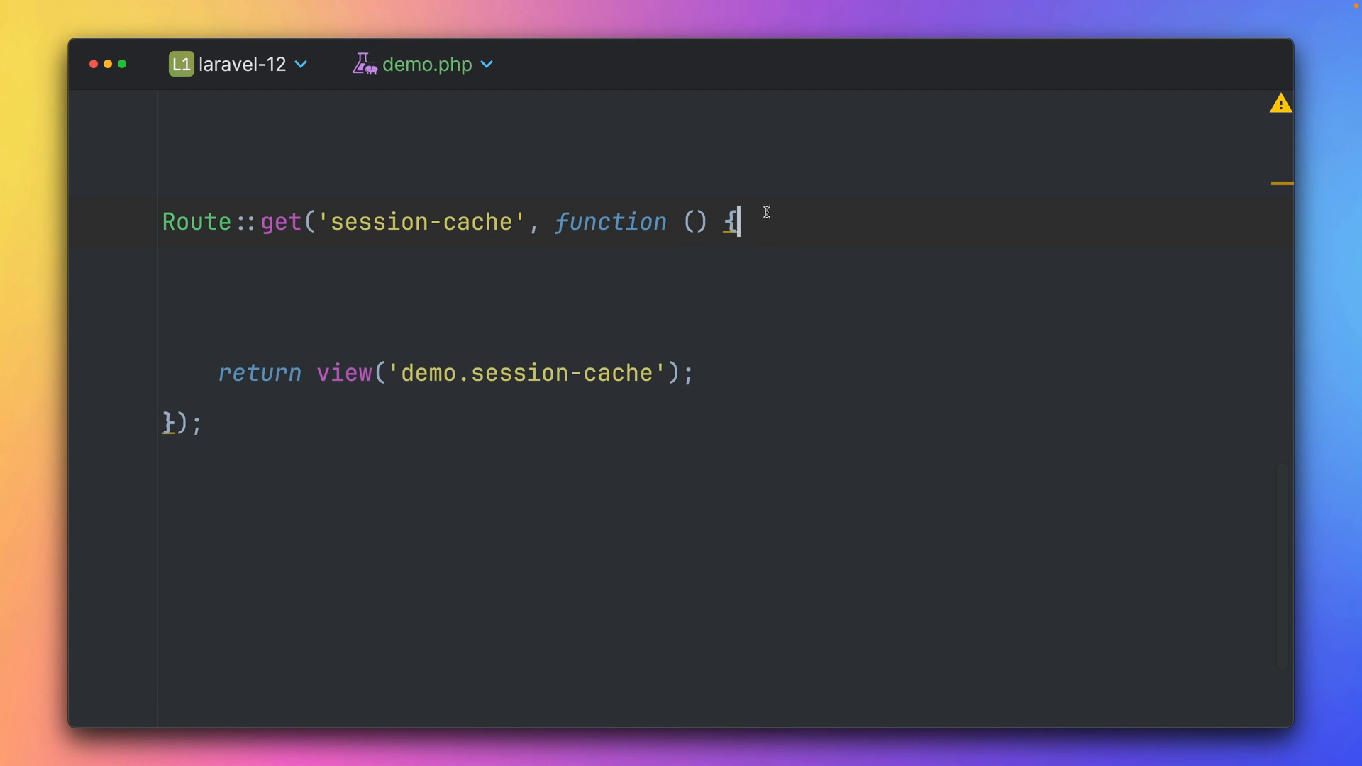
pyautogui.moveTo(716, 380)
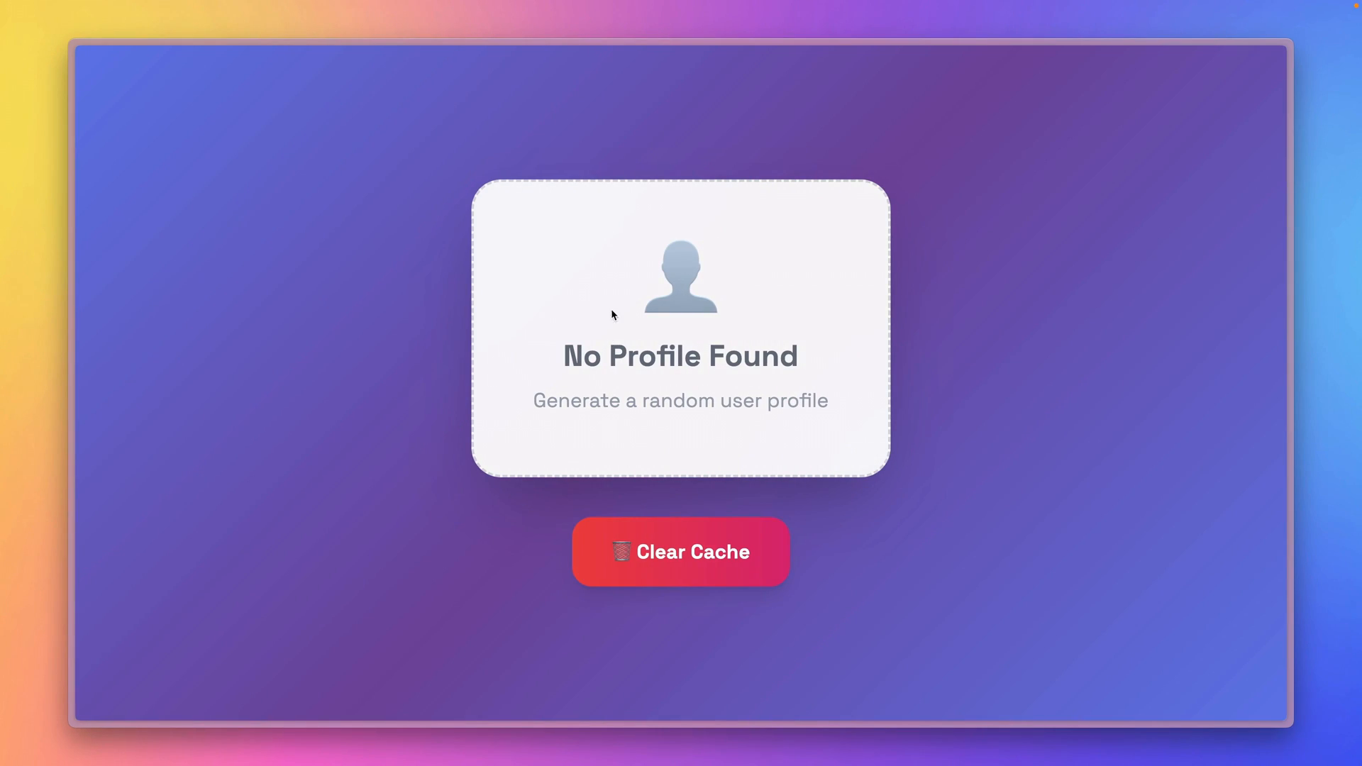
pyautogui.moveTo(665, 282)
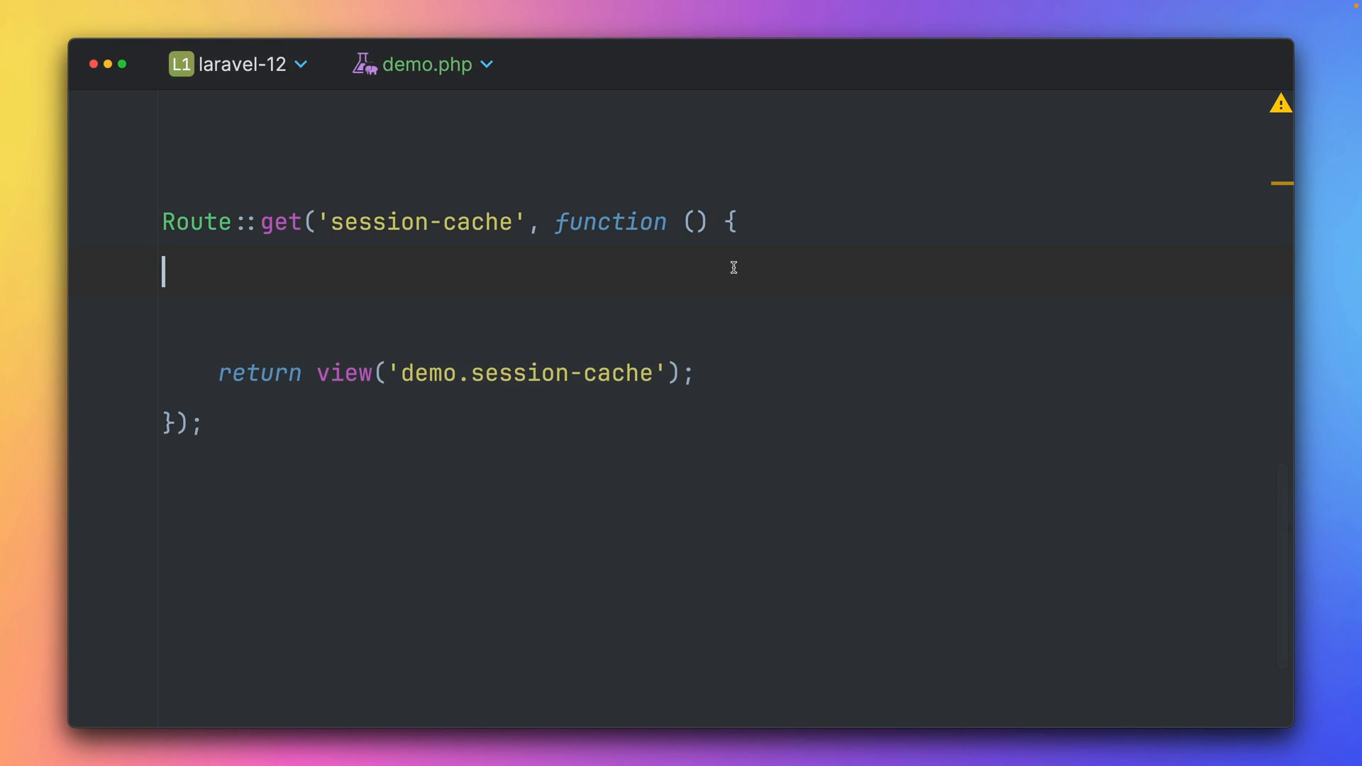
# Assign $profiles = getProfiles()->random() and accept the session put suggestion
pyautogui.write('$')
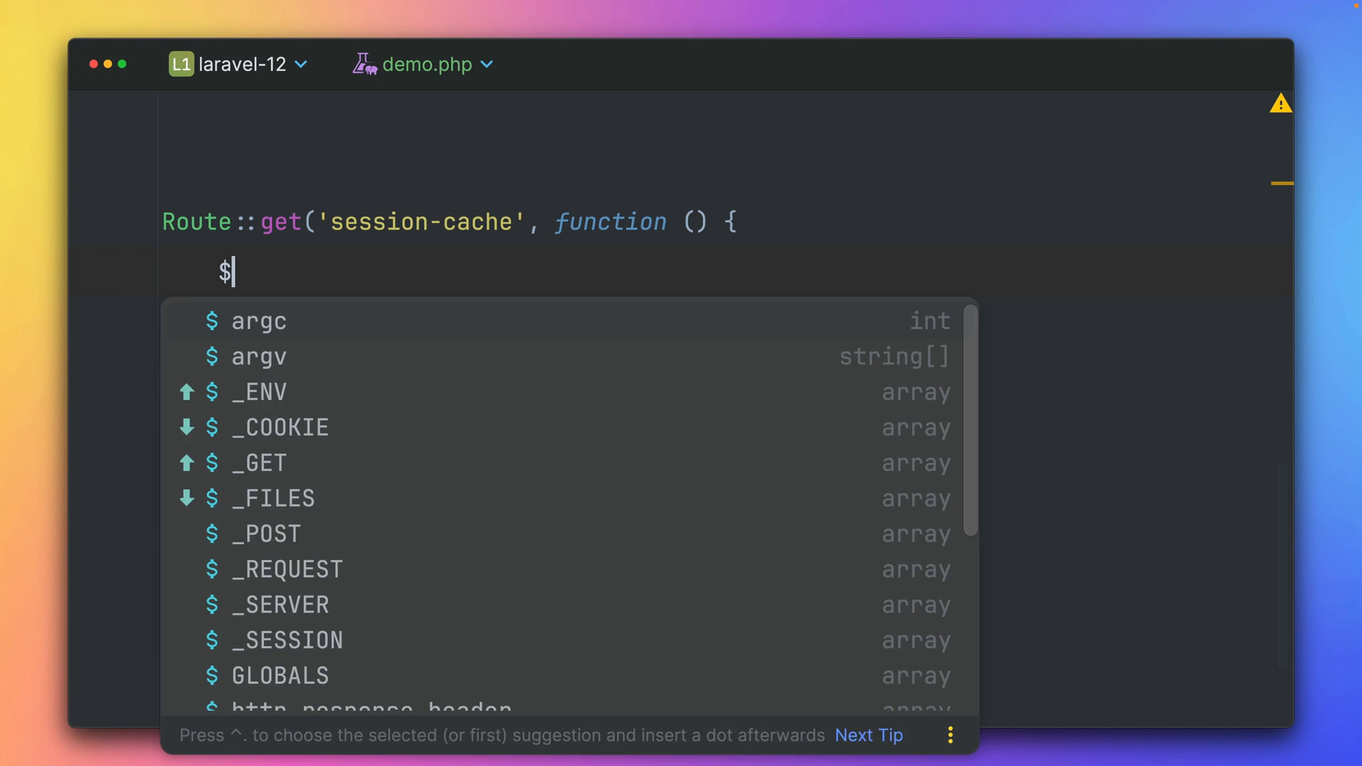
pyautogui.write('profiles = getProfiles();')
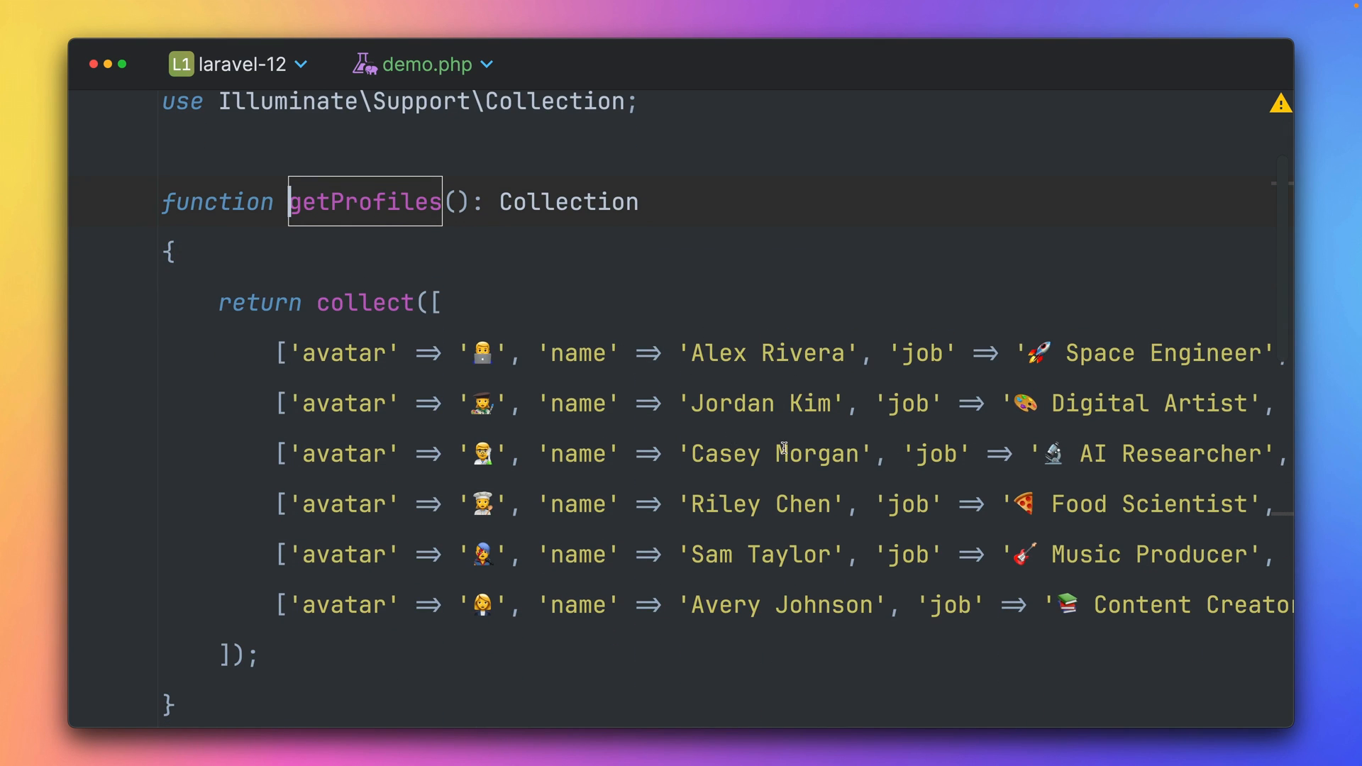
pyautogui.hscroll(3)
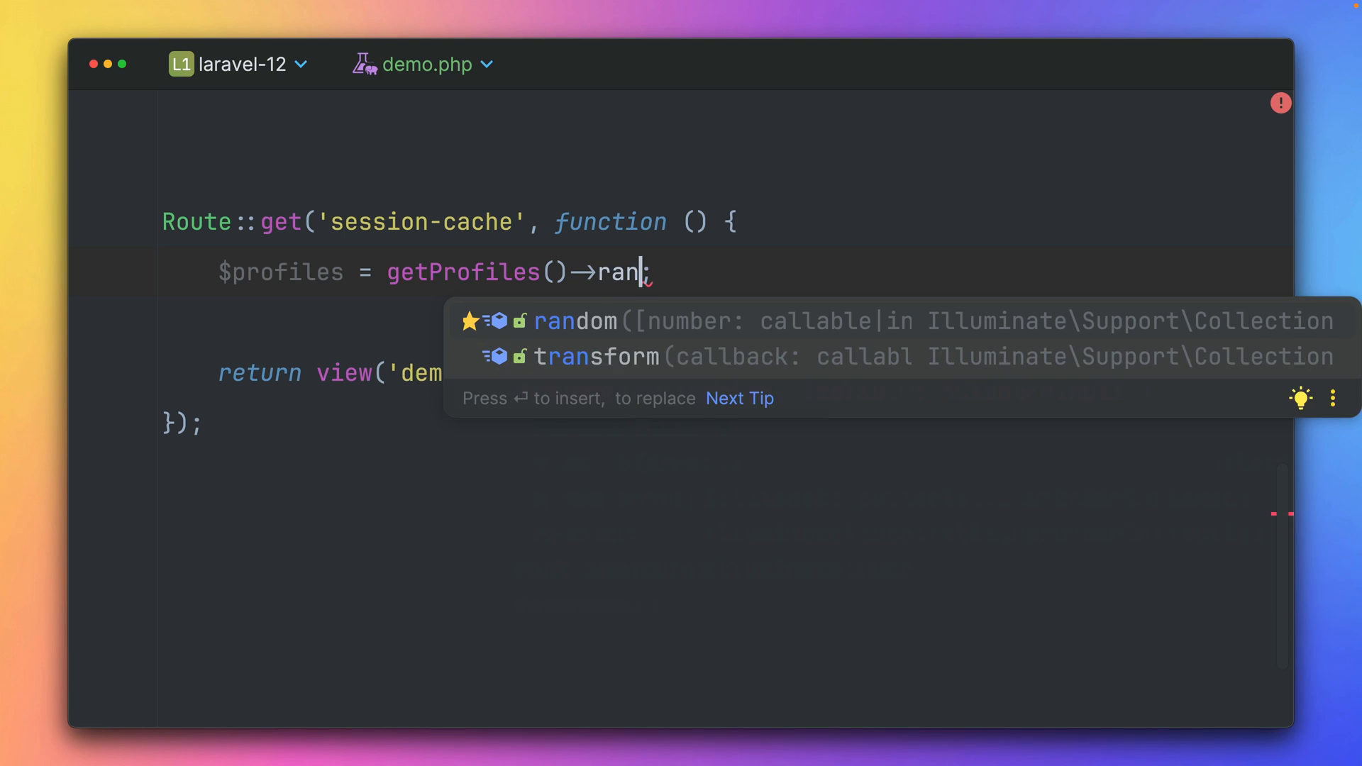
pyautogui.press('Return')
pyautogui.write('re')
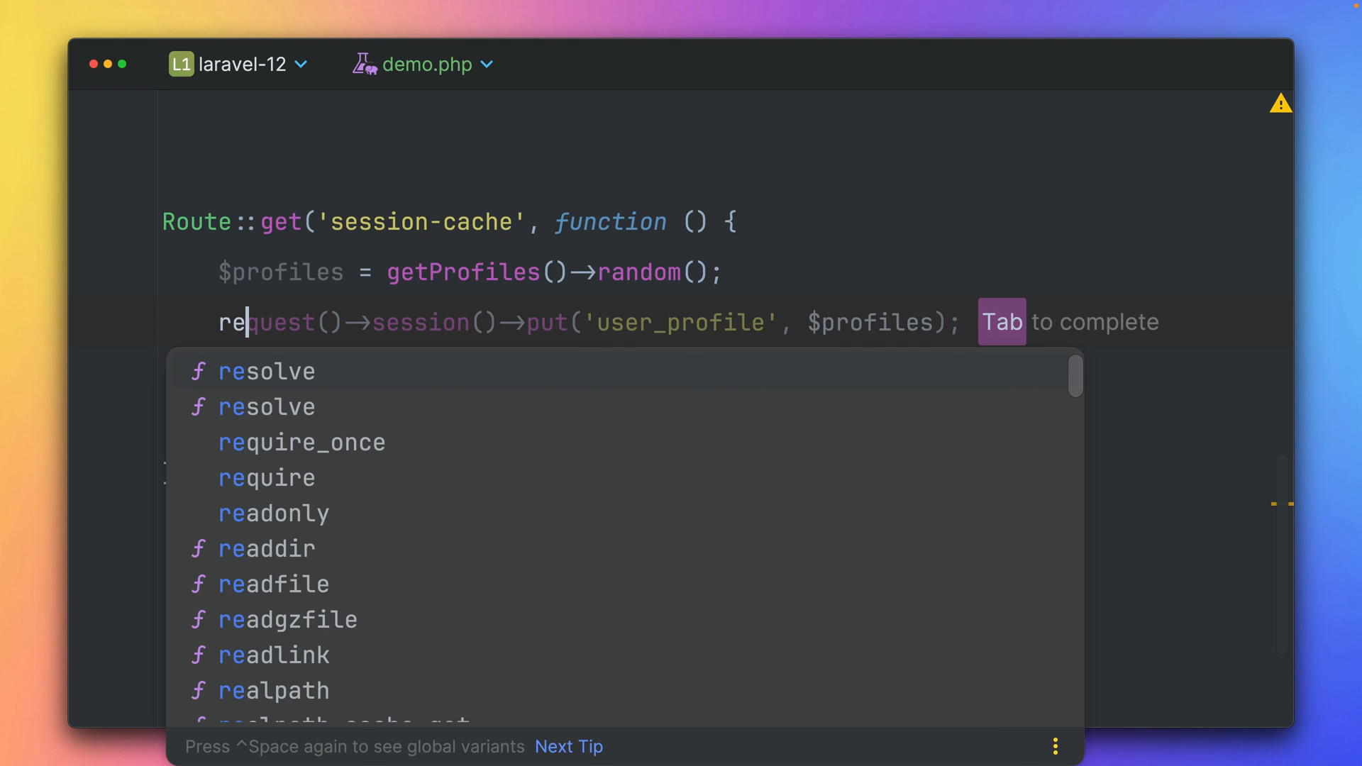
pyautogui.press('Escape')
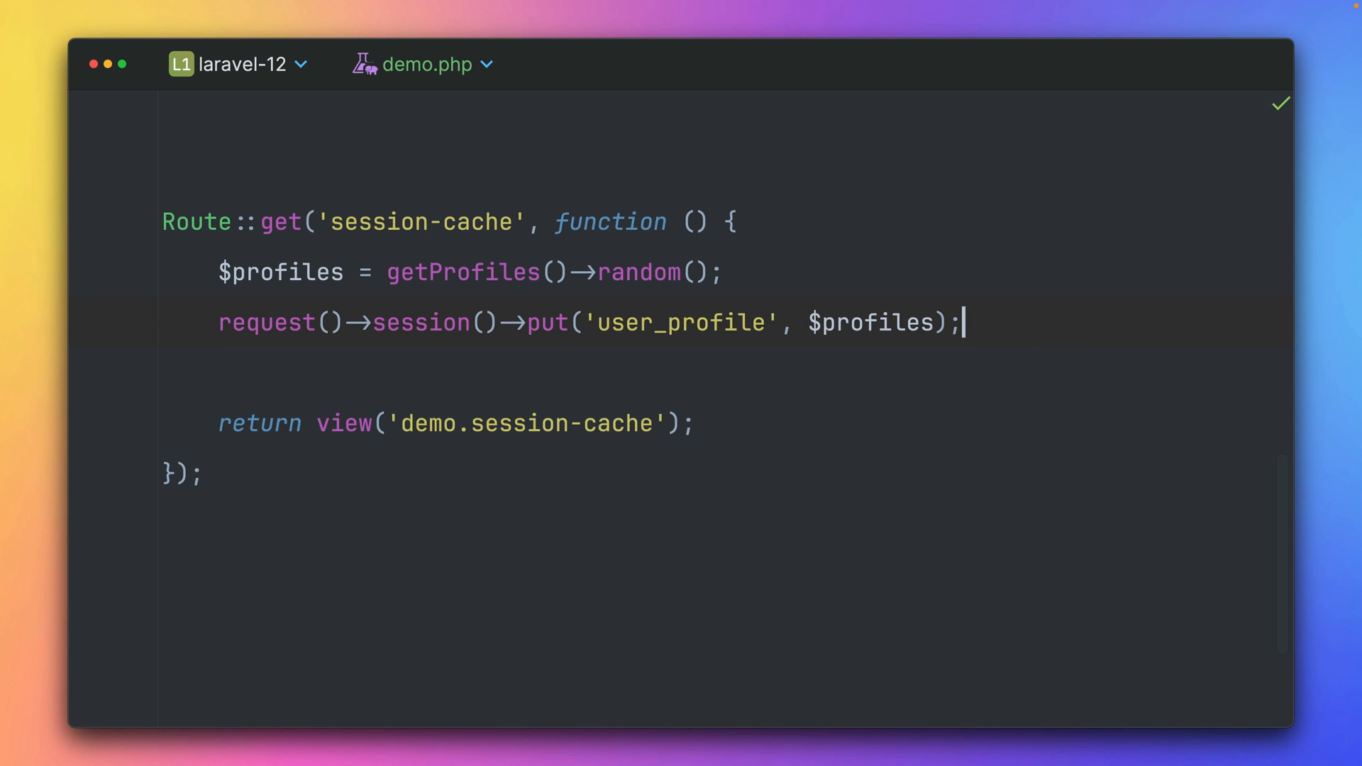
# Insert cache() between session() and put() to store 'user_profile' in the session cache
pyautogui.click(495, 324)
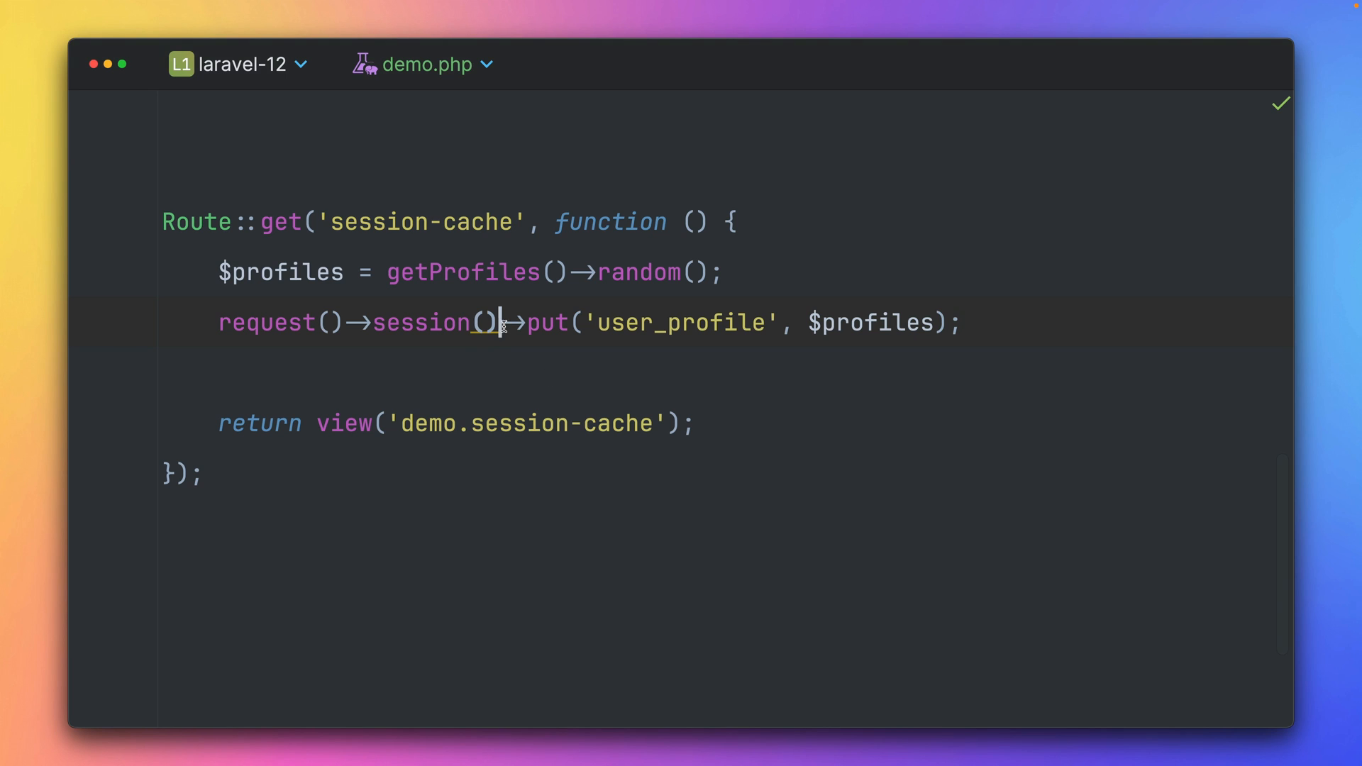
pyautogui.write('c')
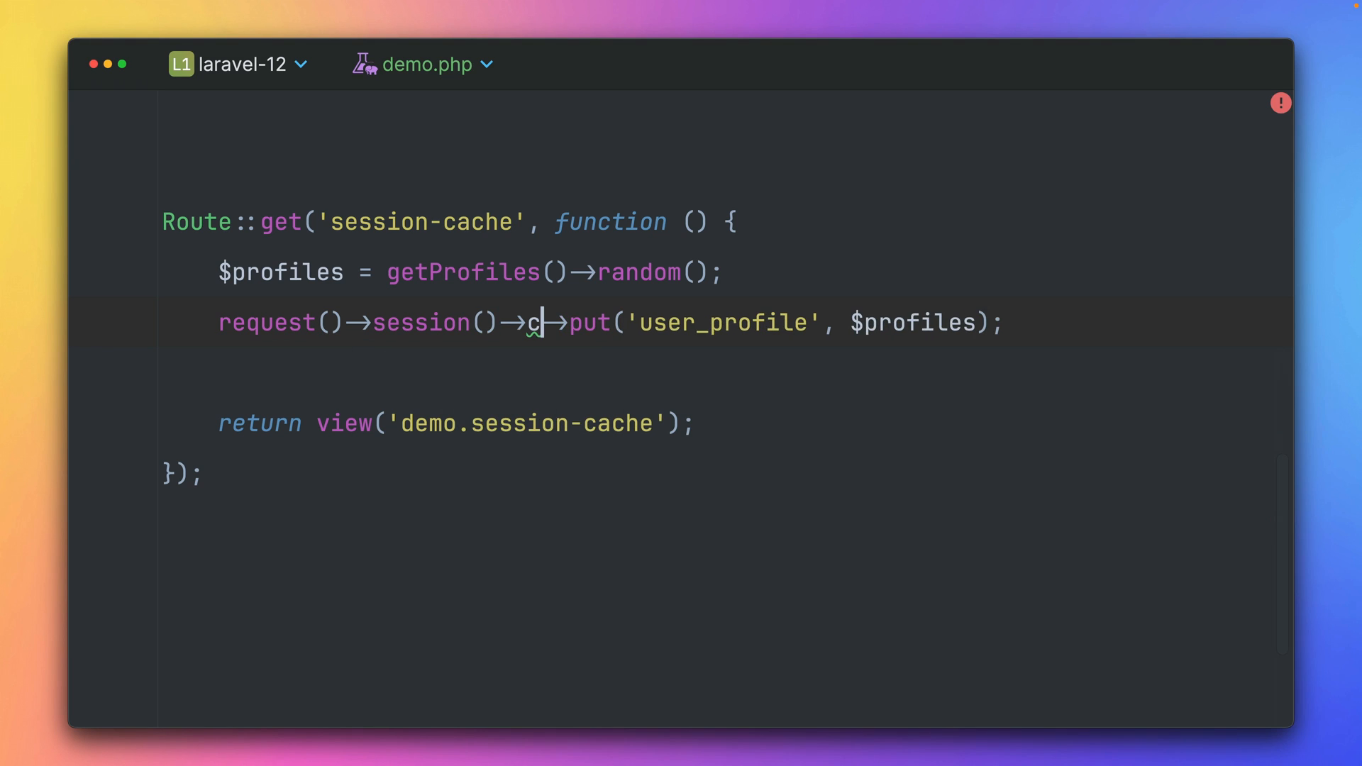
pyautogui.write('ache()')
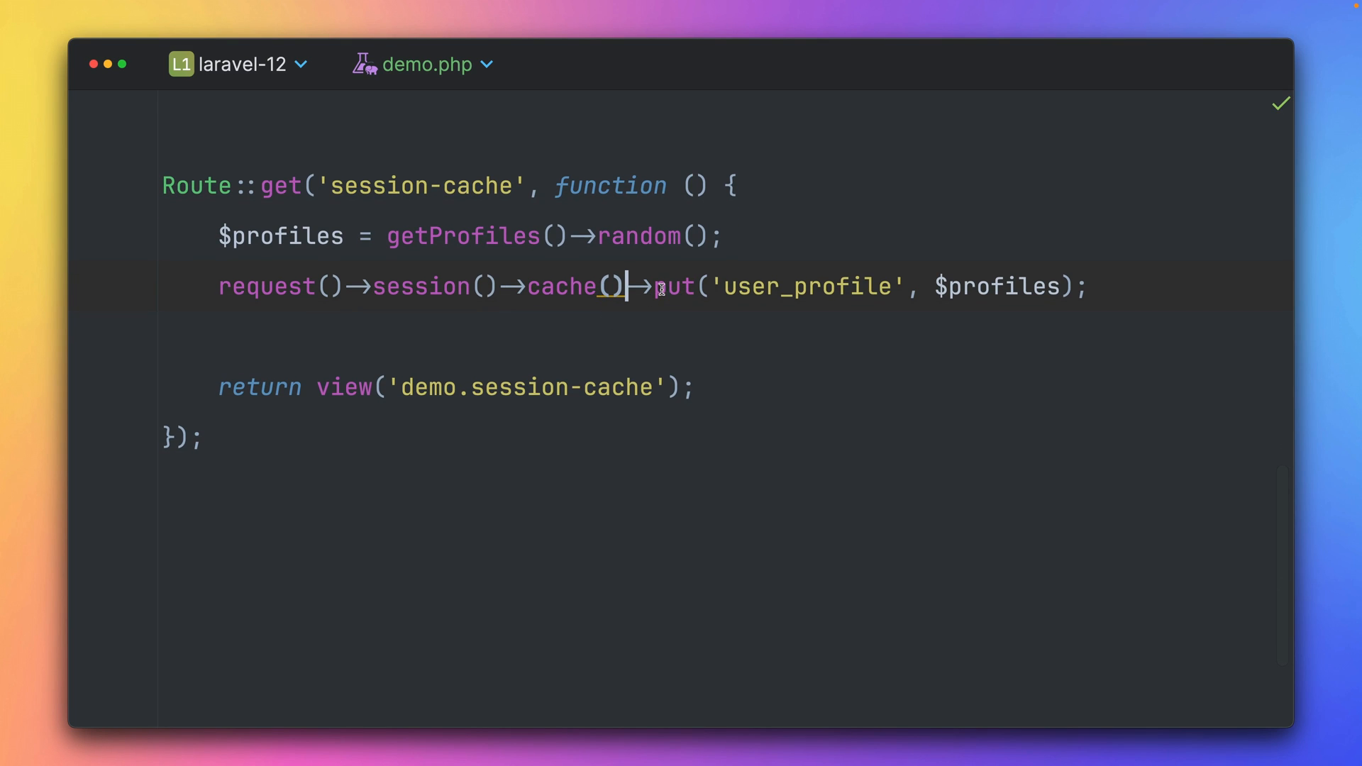
pyautogui.doubleClick(673, 286)
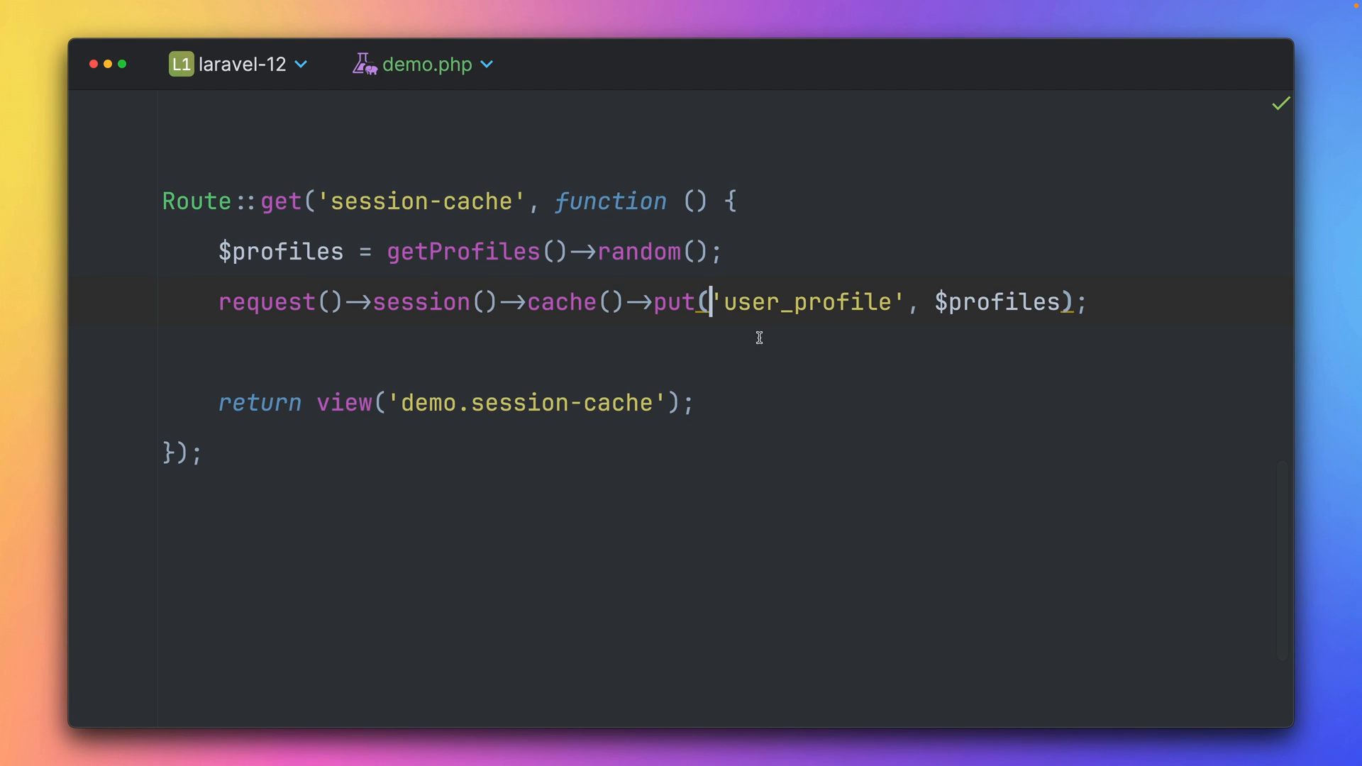
pyautogui.doubleClick(807, 301)
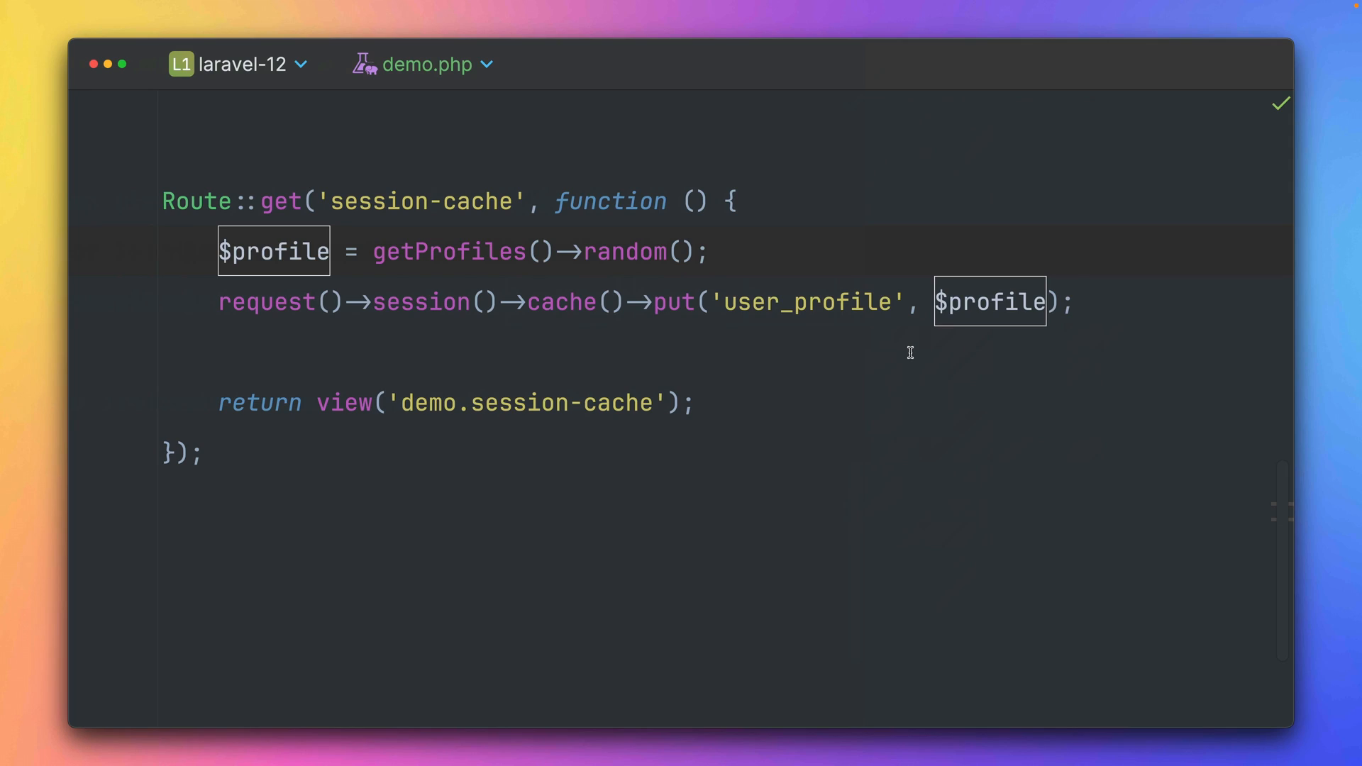
pyautogui.moveTo(758, 201)
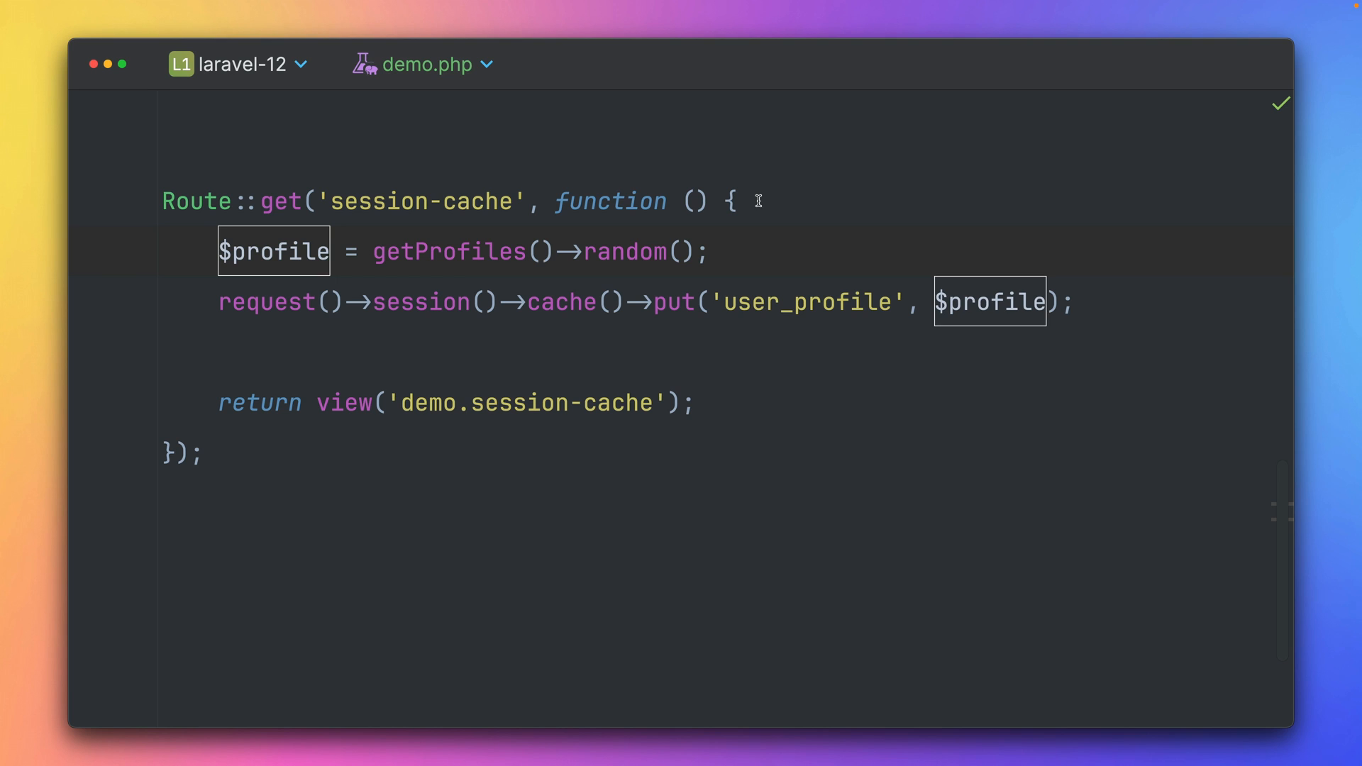
pyautogui.moveTo(752, 200)
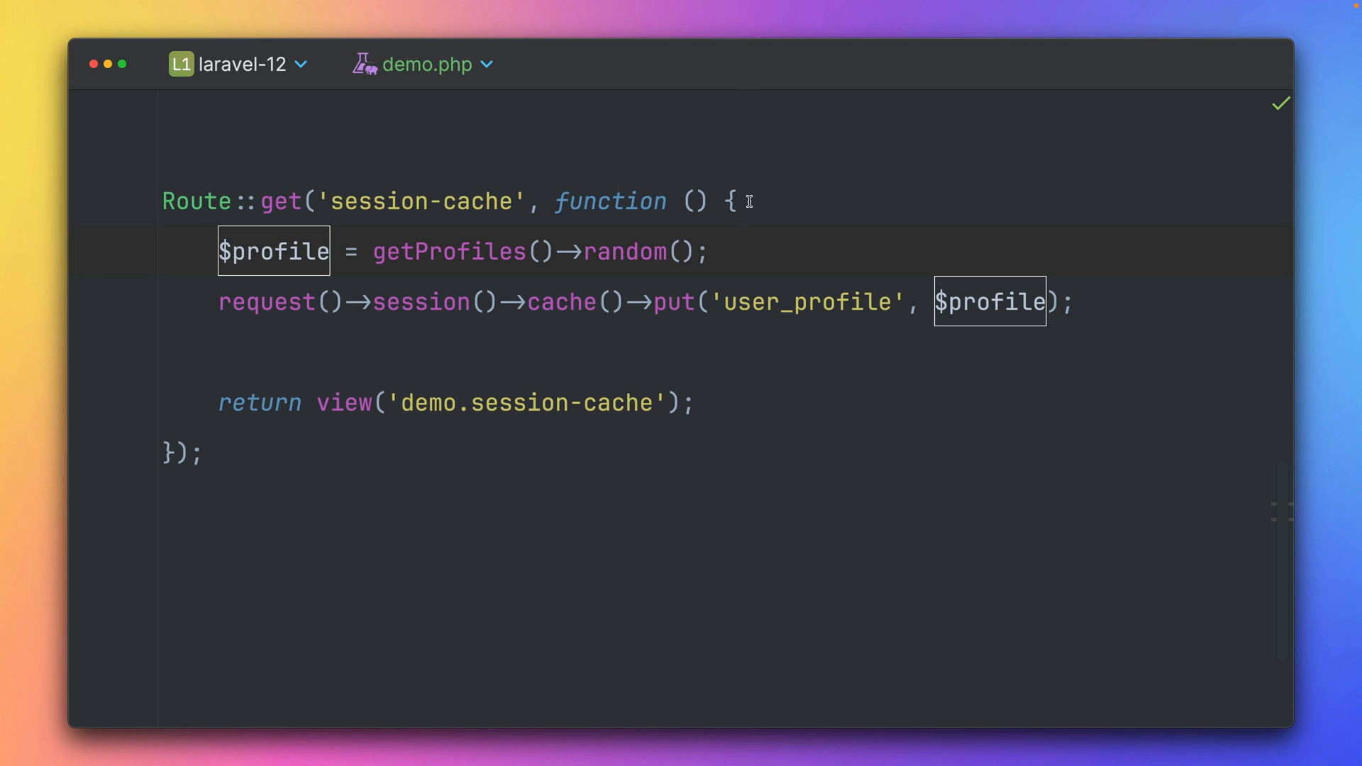
# Wrap the profile lines in if (! request()->session()->cache()->has('user_profile'))
pyautogui.write('if(!')
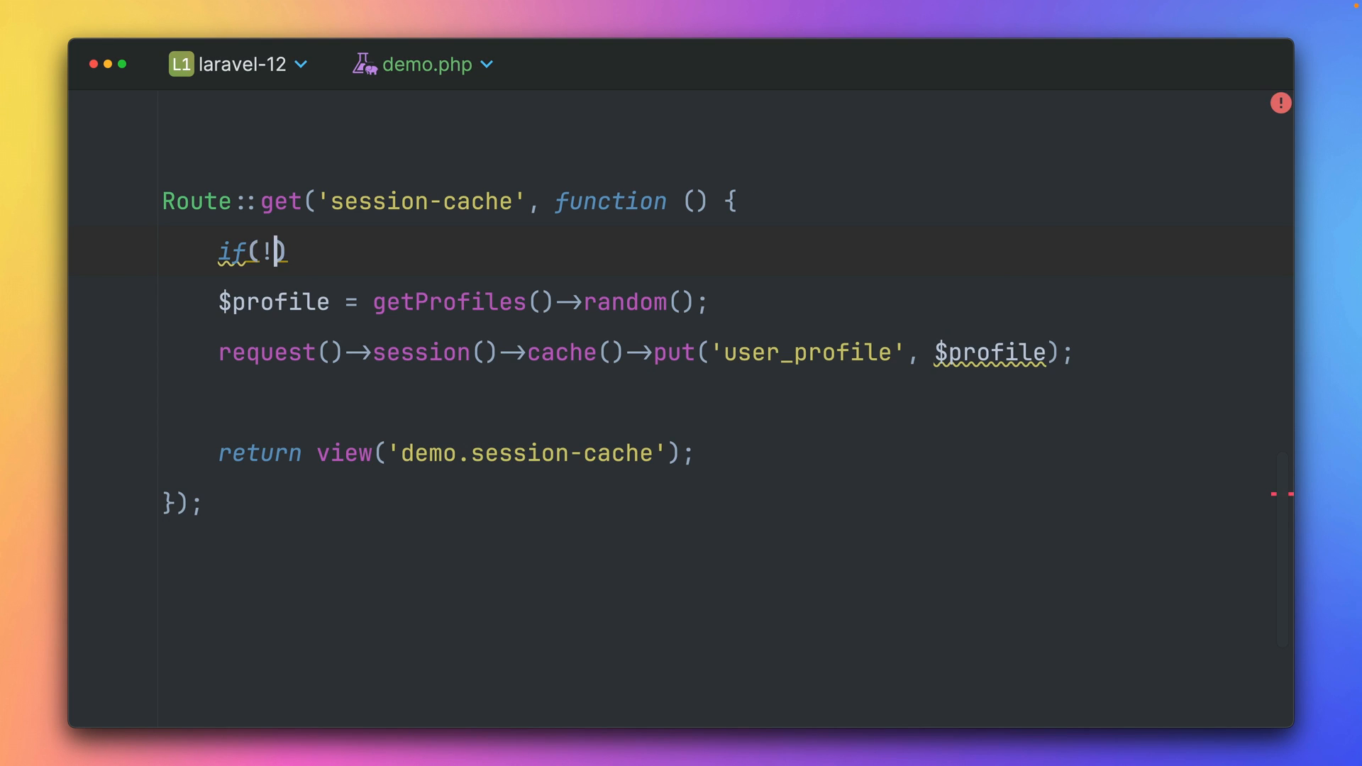
pyautogui.write('request(')
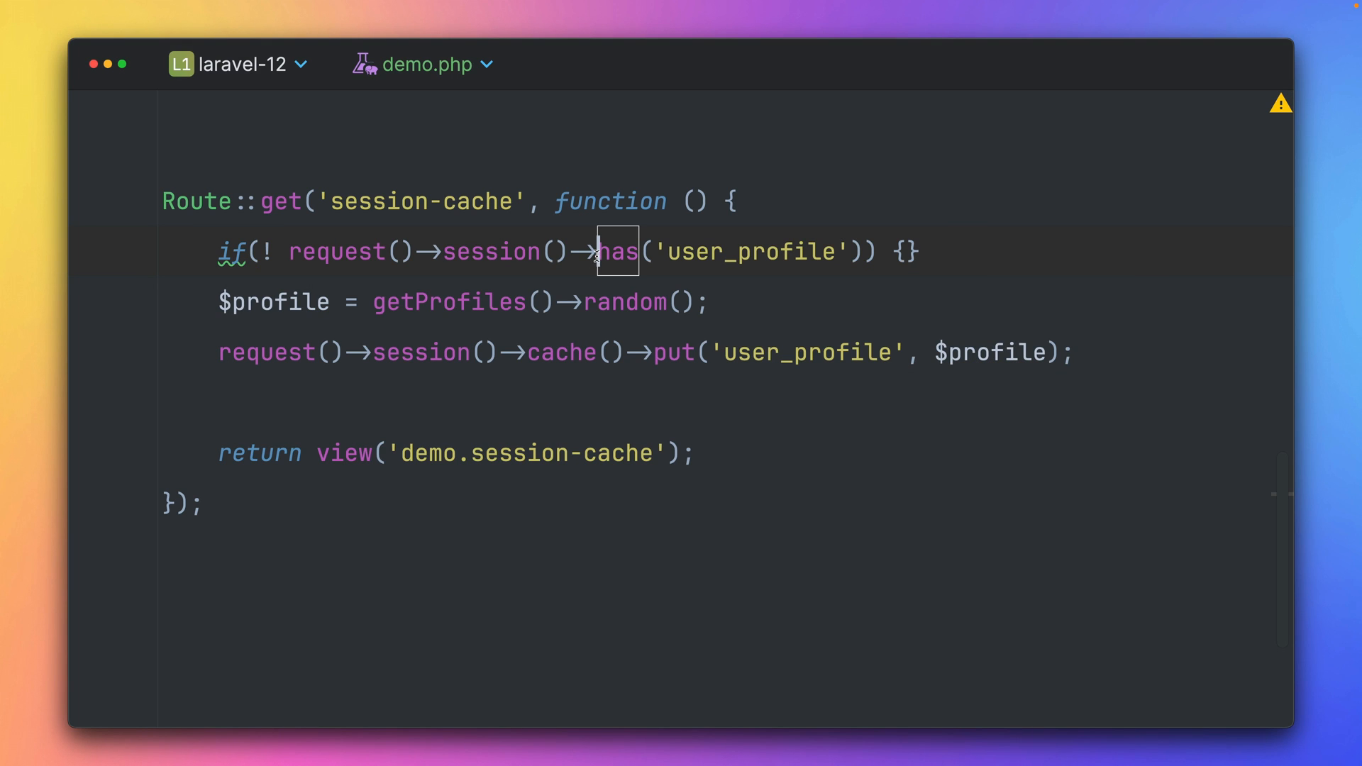
pyautogui.write('cache()->')
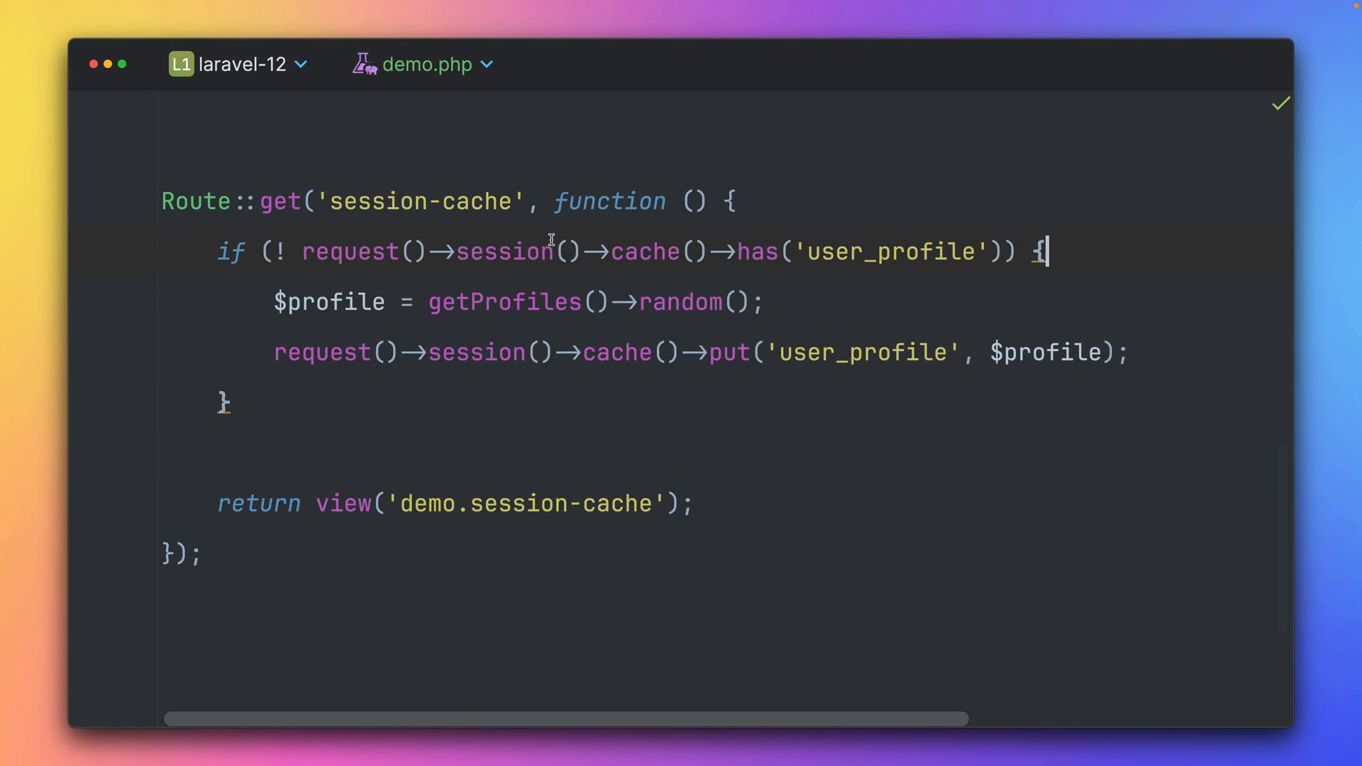
pyautogui.moveTo(983, 250)
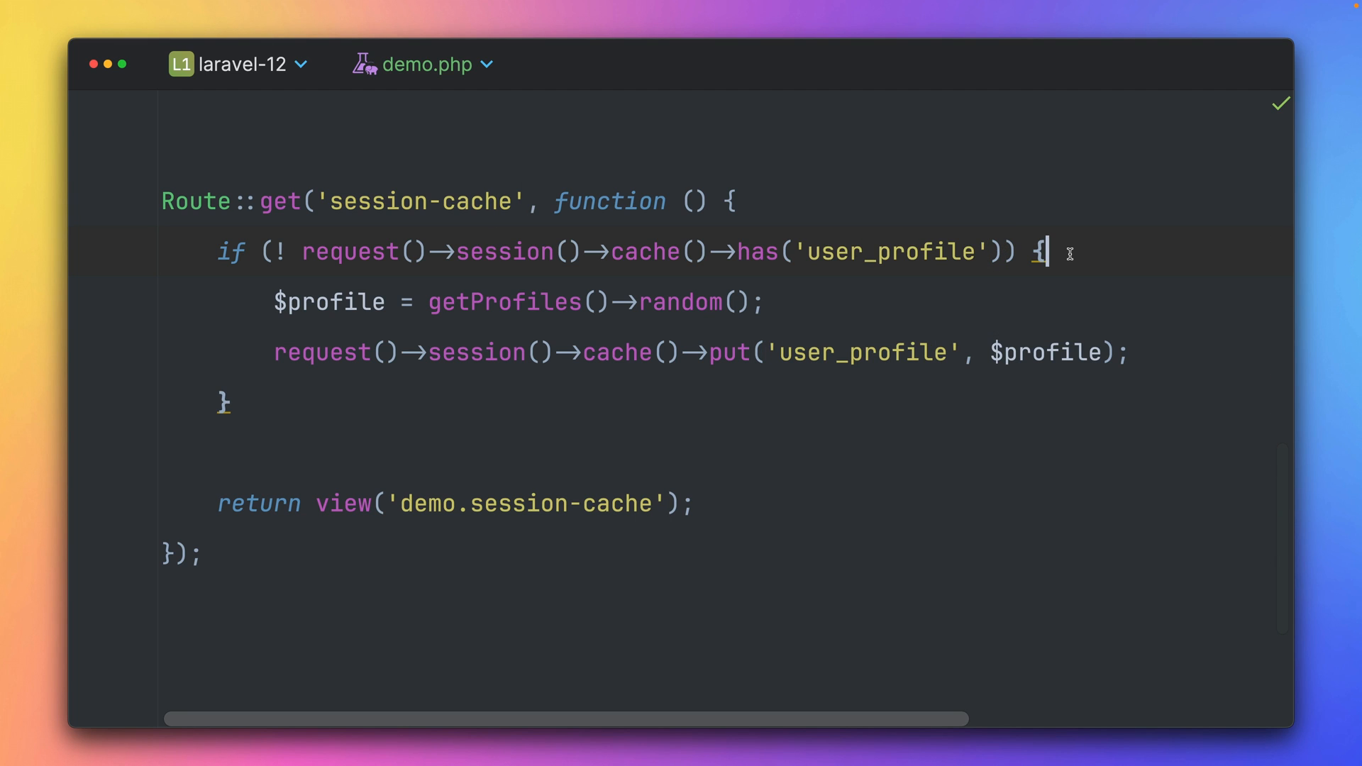
pyautogui.moveTo(828, 330)
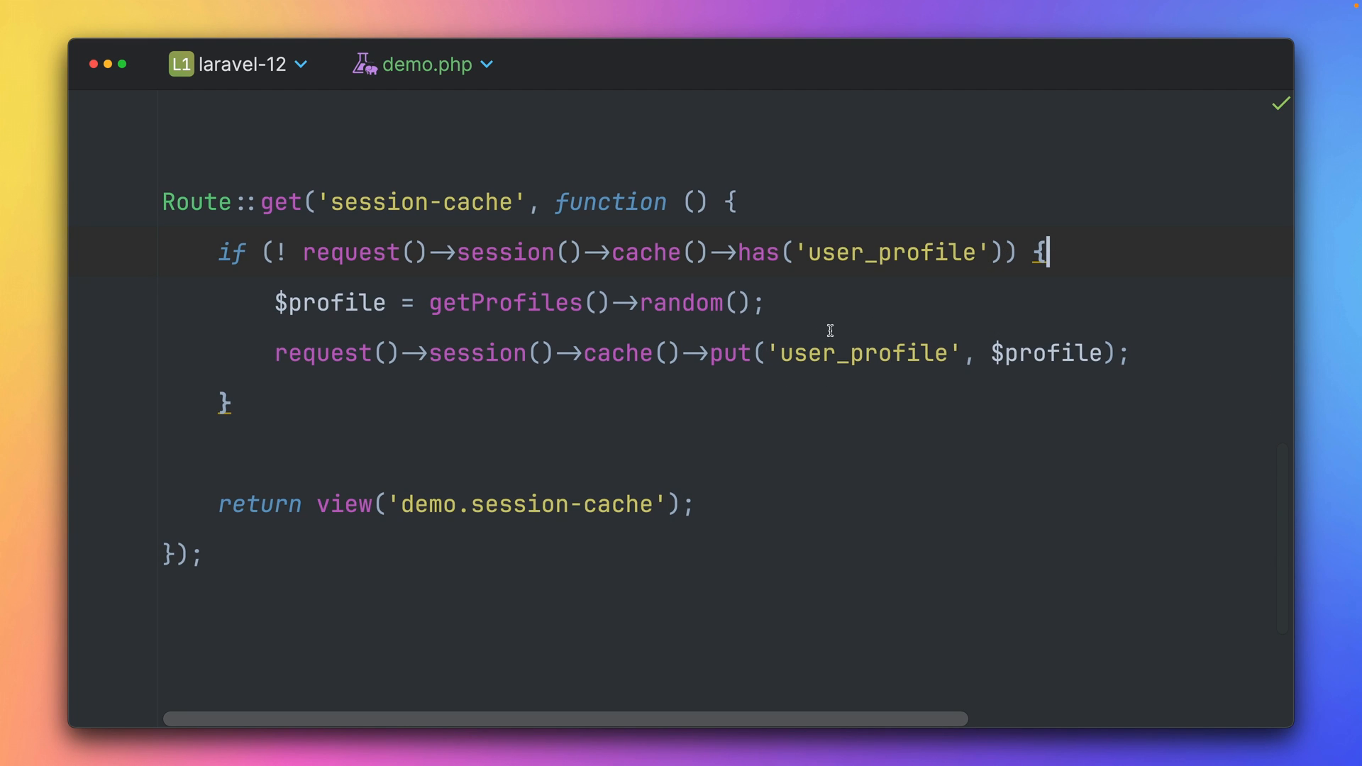
pyautogui.moveTo(711, 472)
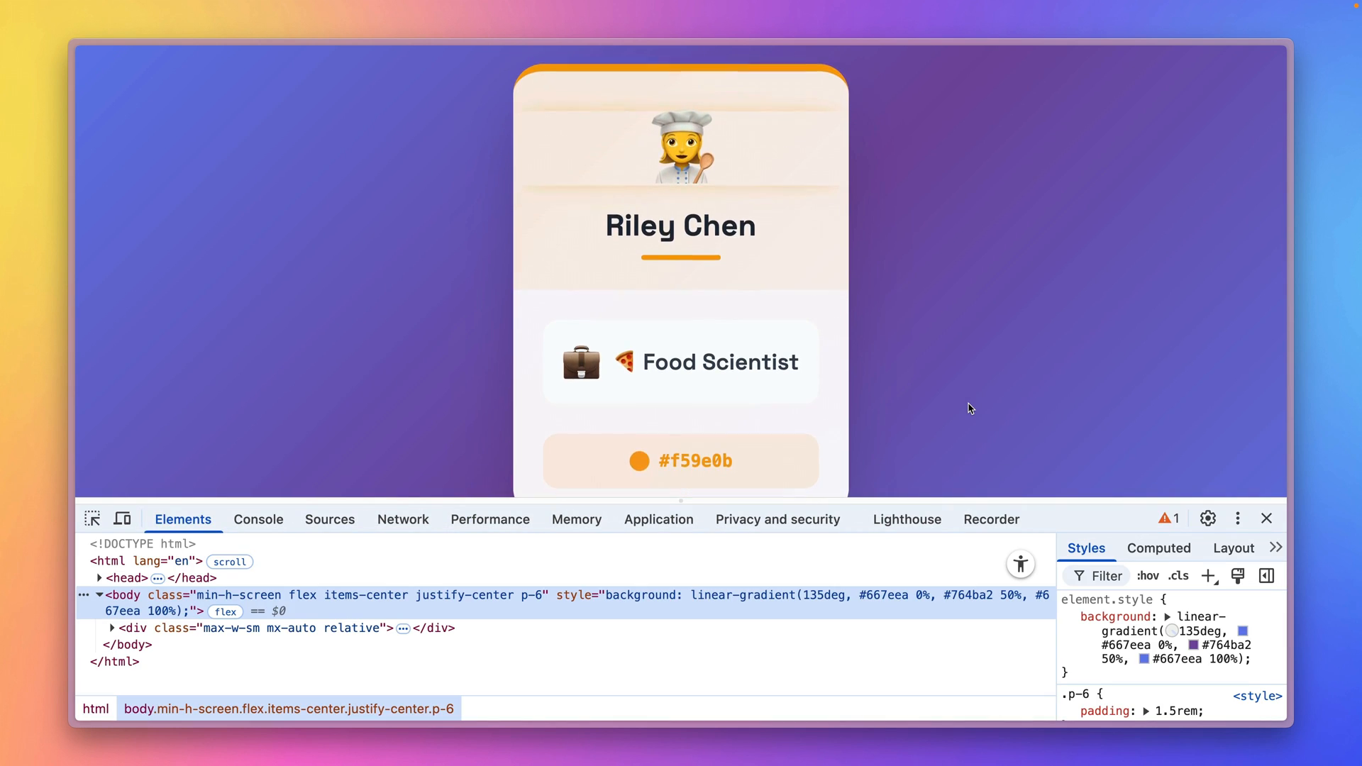
# Inspect the local site's cookies in DevTools, finding only XSRF-TOKEN, then return to PhpStorm
pyautogui.click(657, 518)
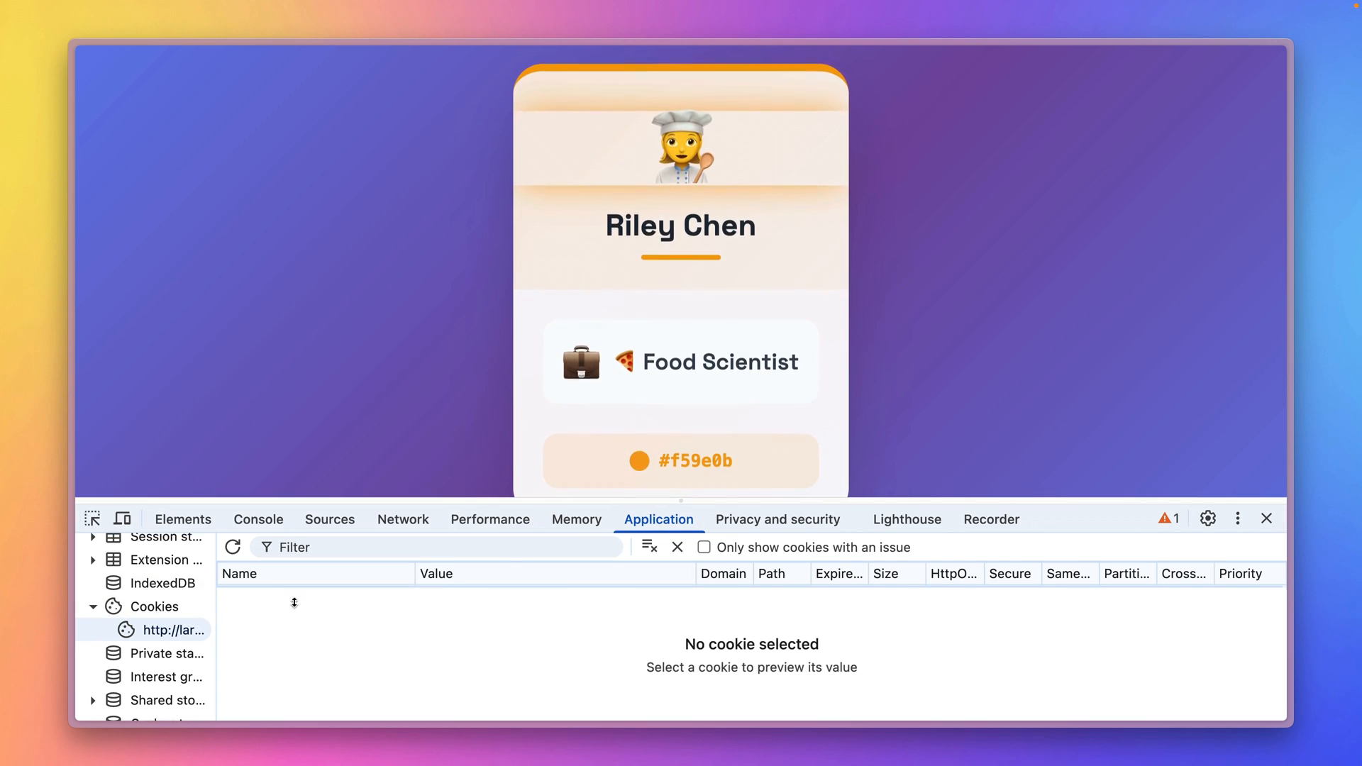
pyautogui.click(167, 629)
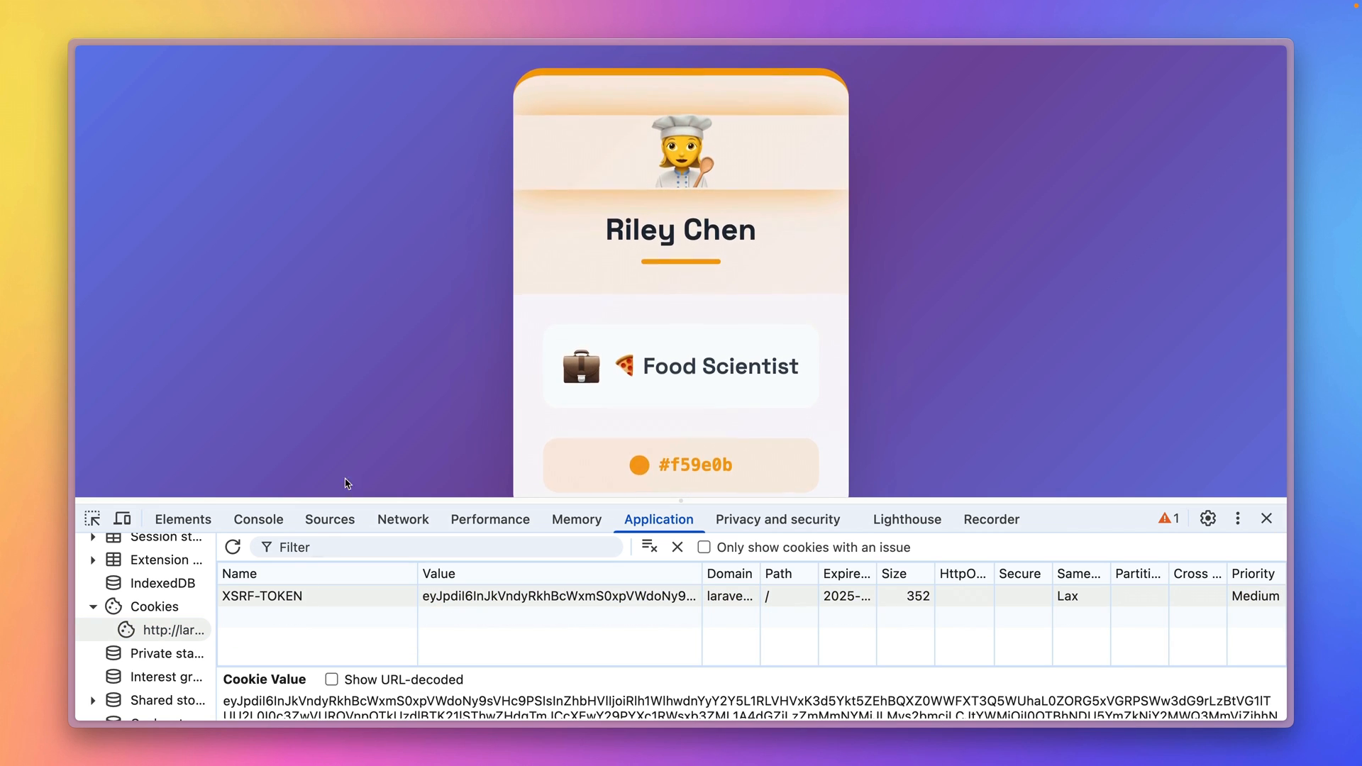
pyautogui.click(1265, 518)
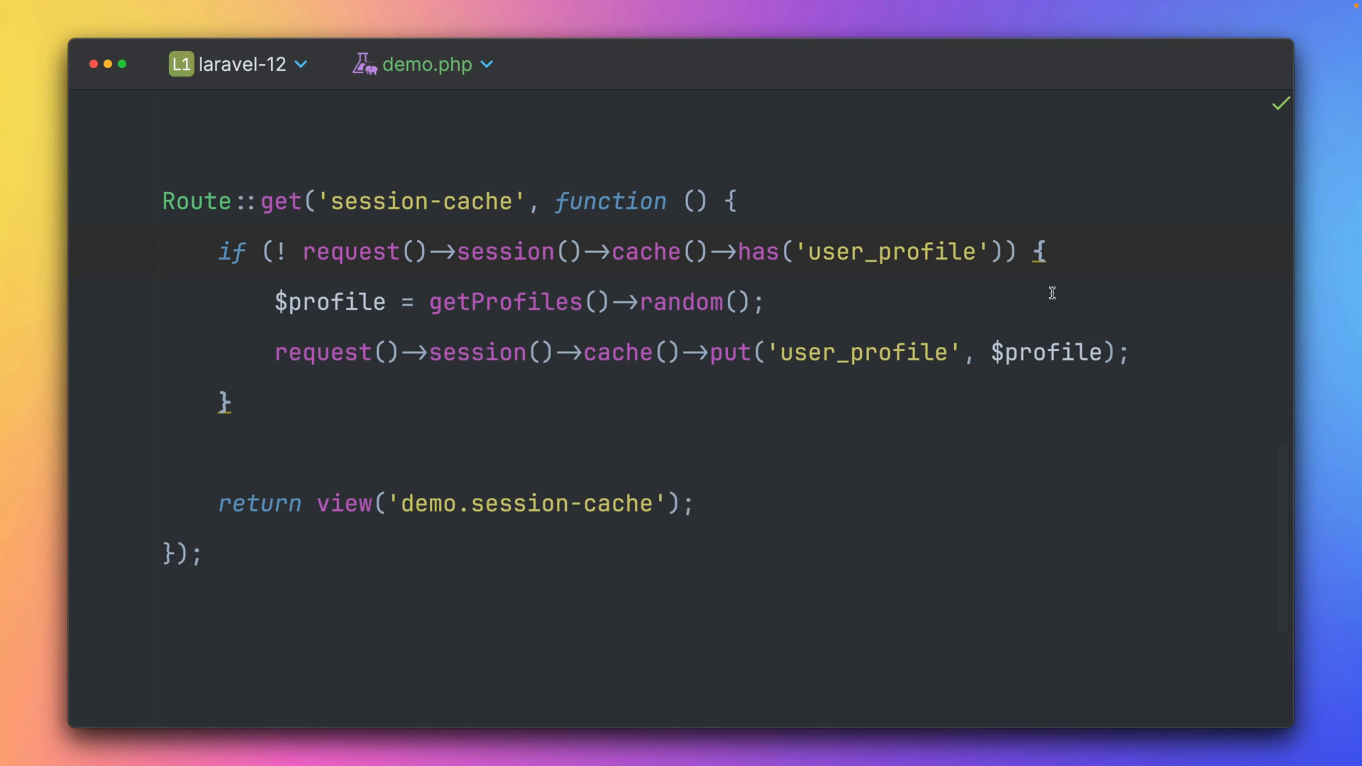
pyautogui.click(729, 201)
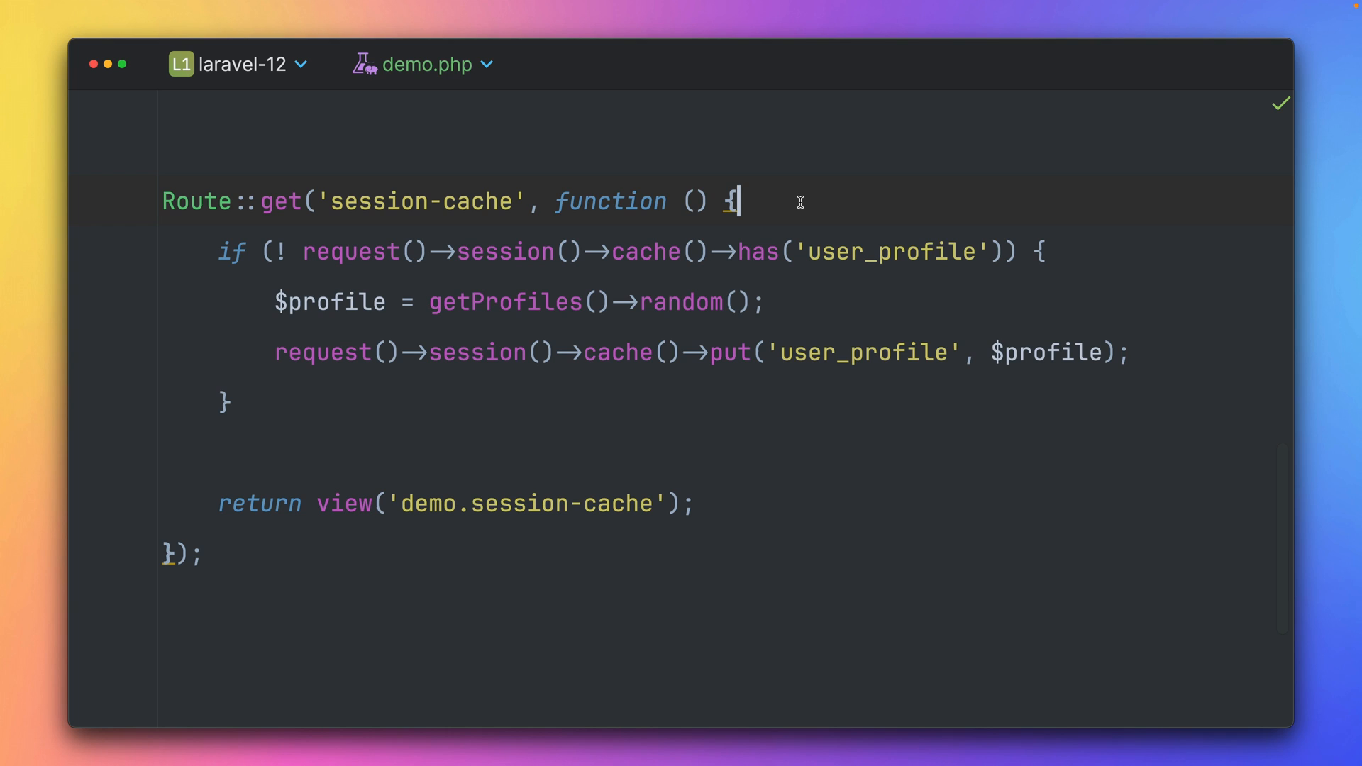